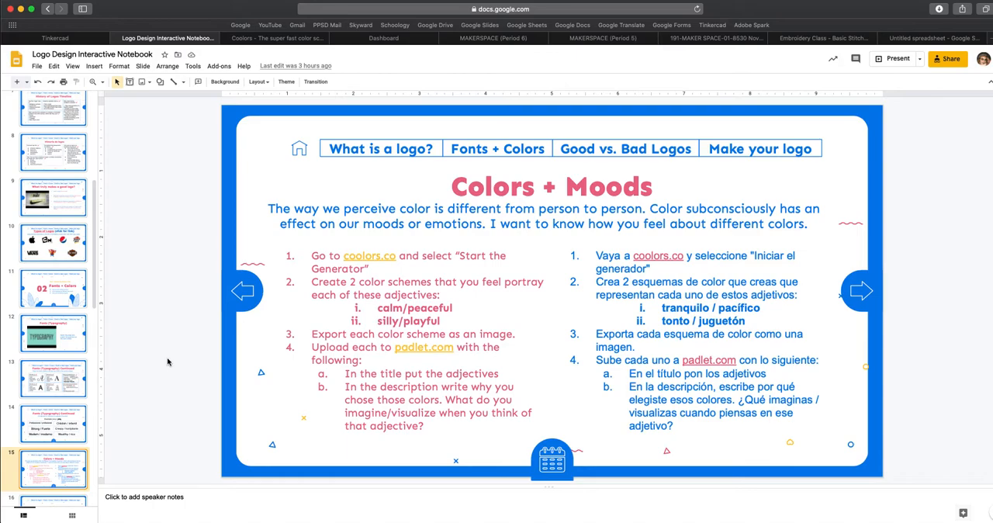
mouse_move(192, 351)
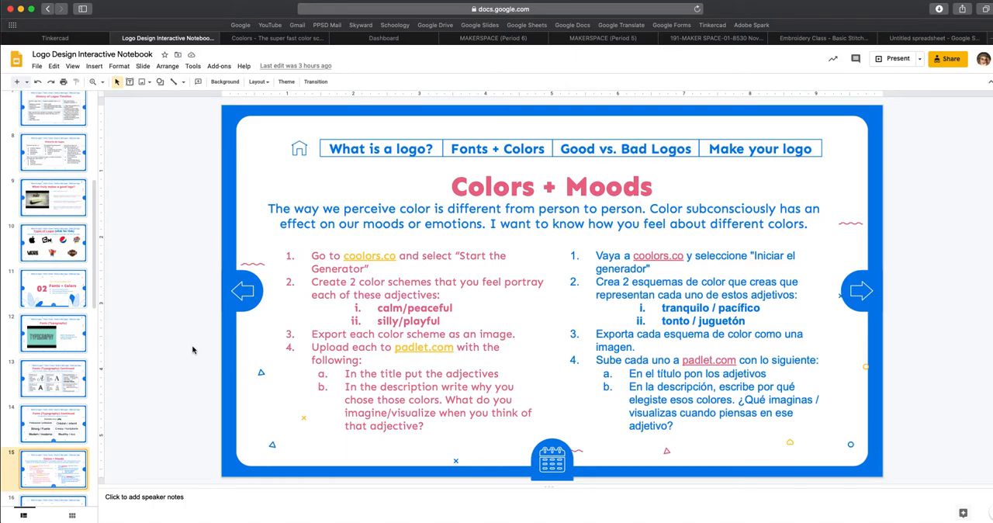
mouse_move(89, 448)
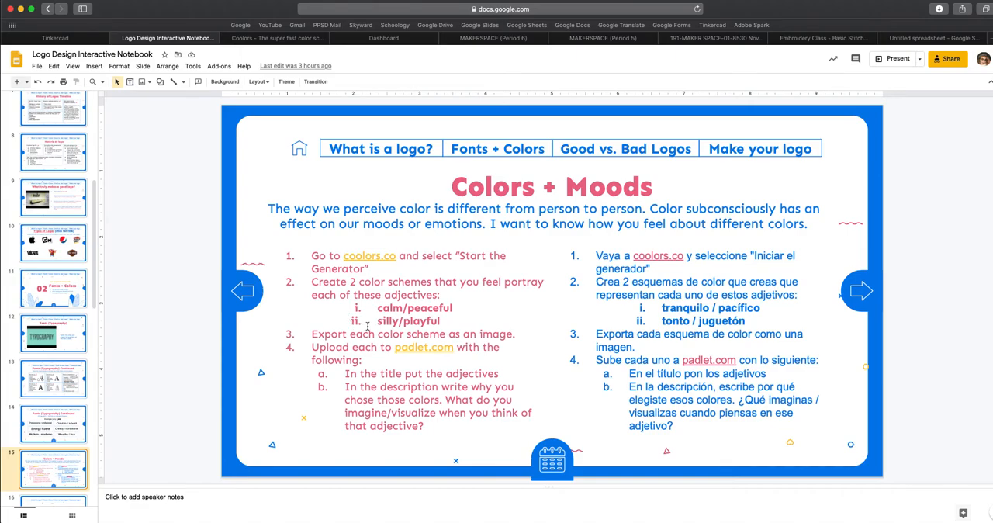
mouse_move(367, 326)
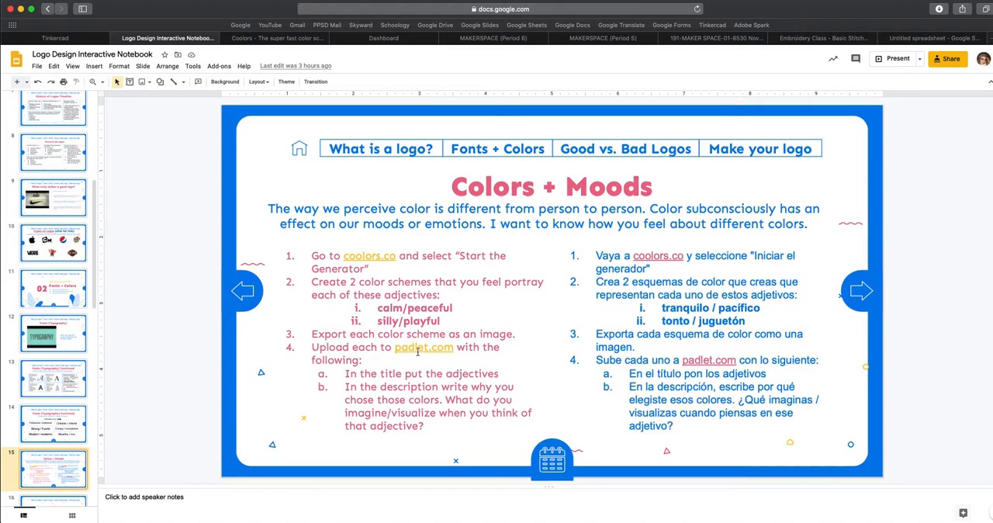
mouse_move(421, 349)
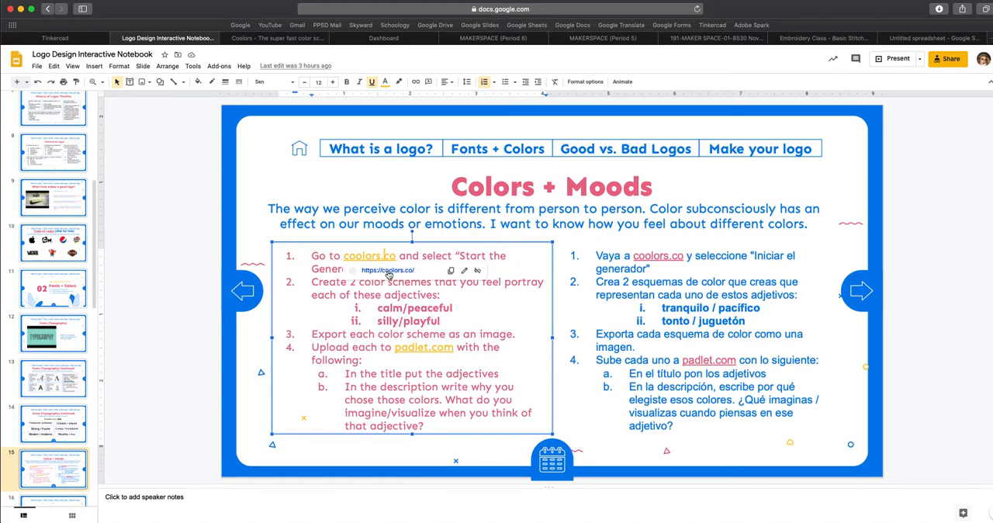
Go to coolors.co from the slide link and start the palette generator.
left_click(369, 254)
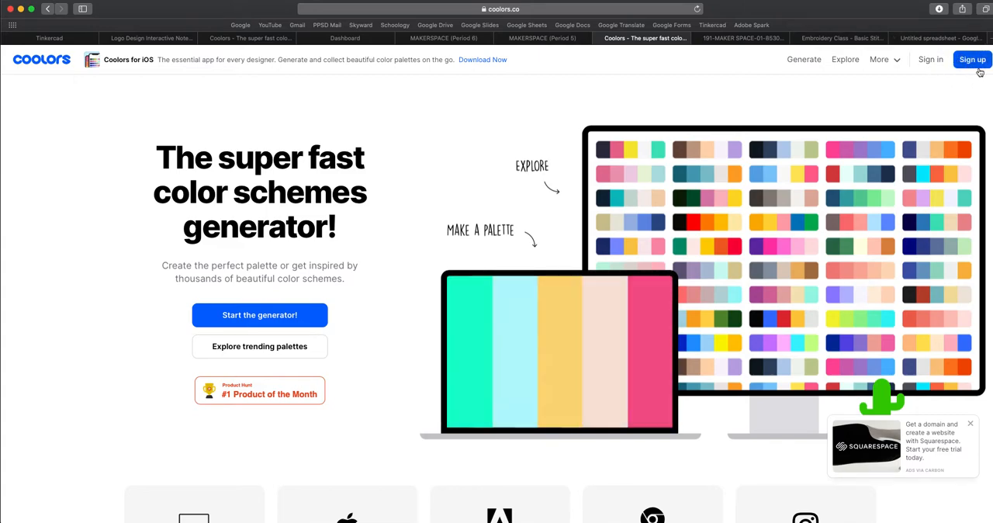
left_click(260, 315)
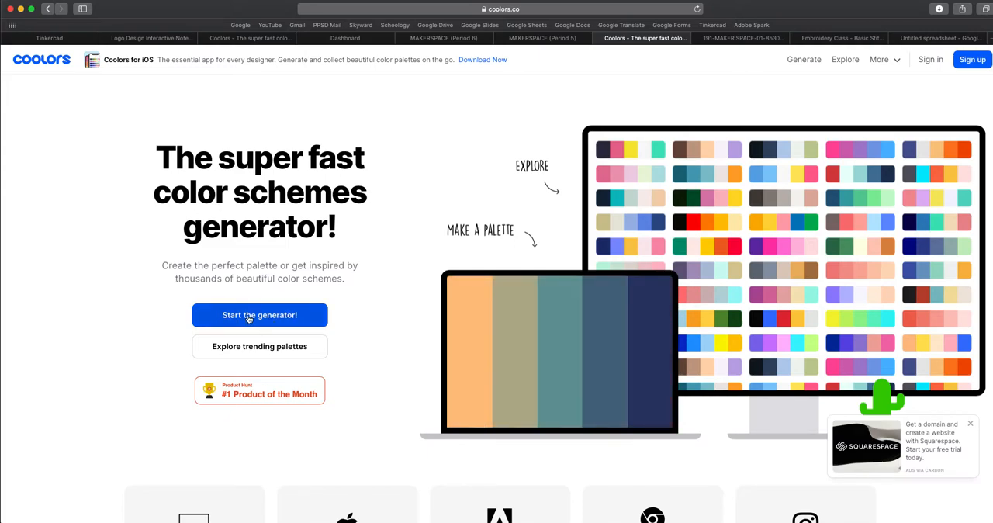
left_click(259, 315)
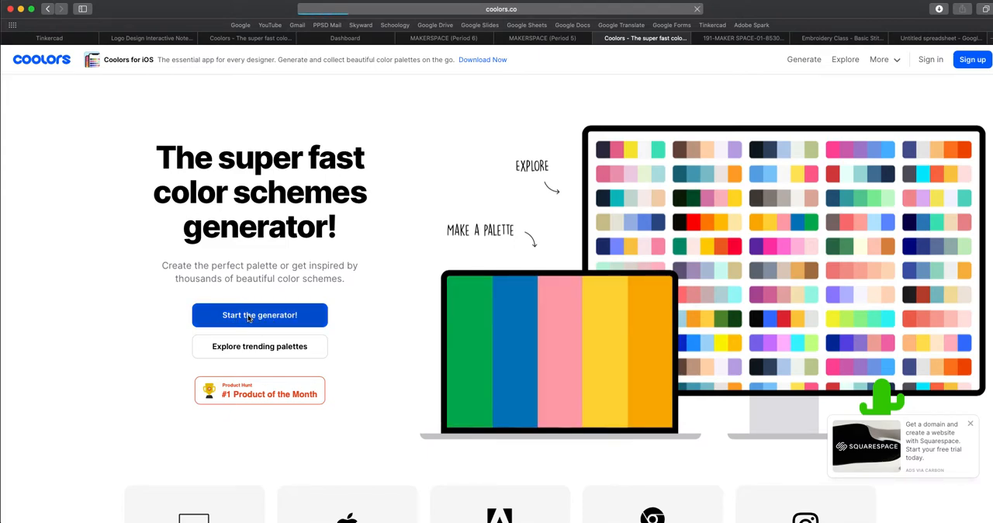
Generate random five-color palettes with the spacebar until Pacific Blue 489FB5 appears.
left_click(260, 315)
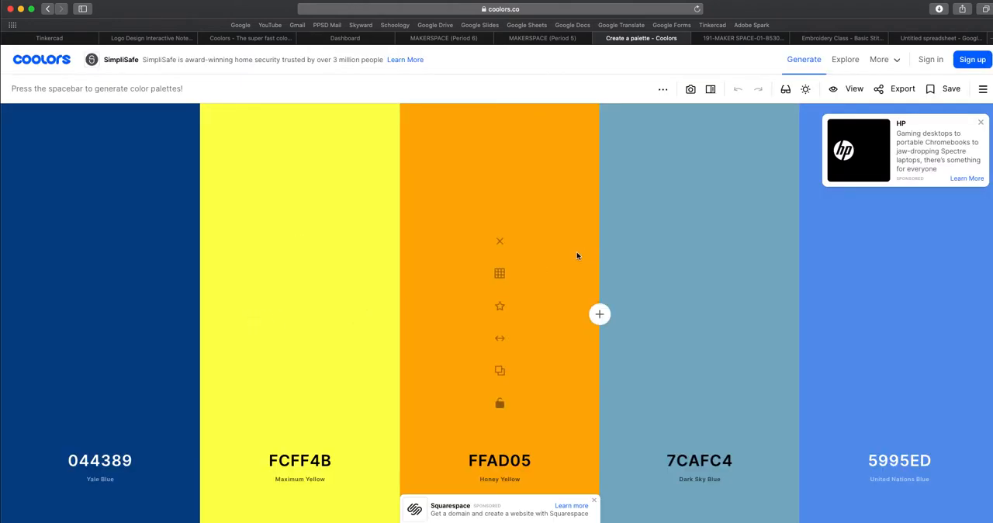
key("space")
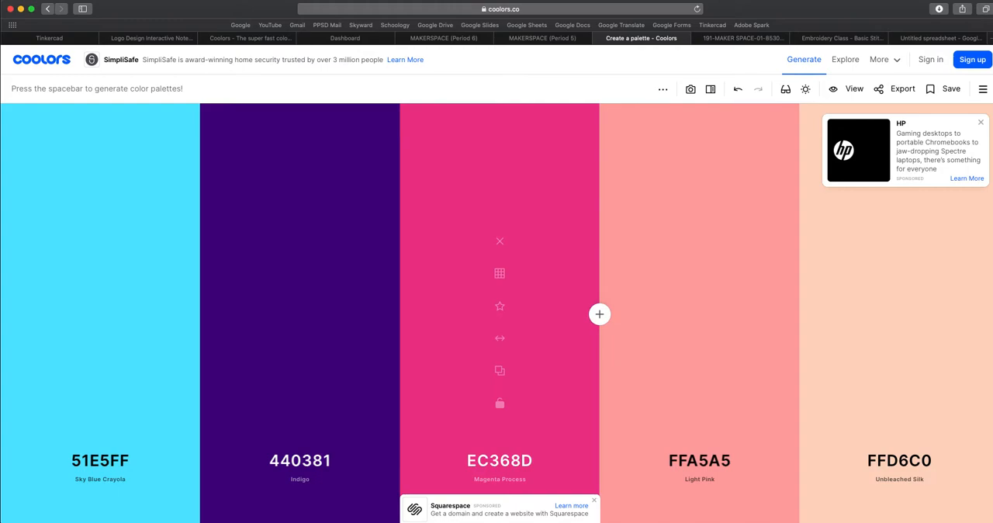
key("space")
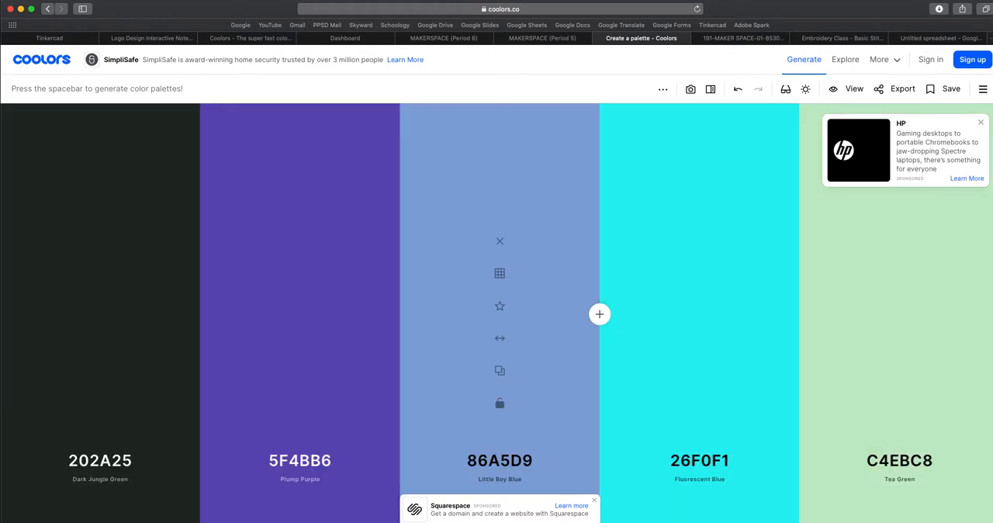
key("space")
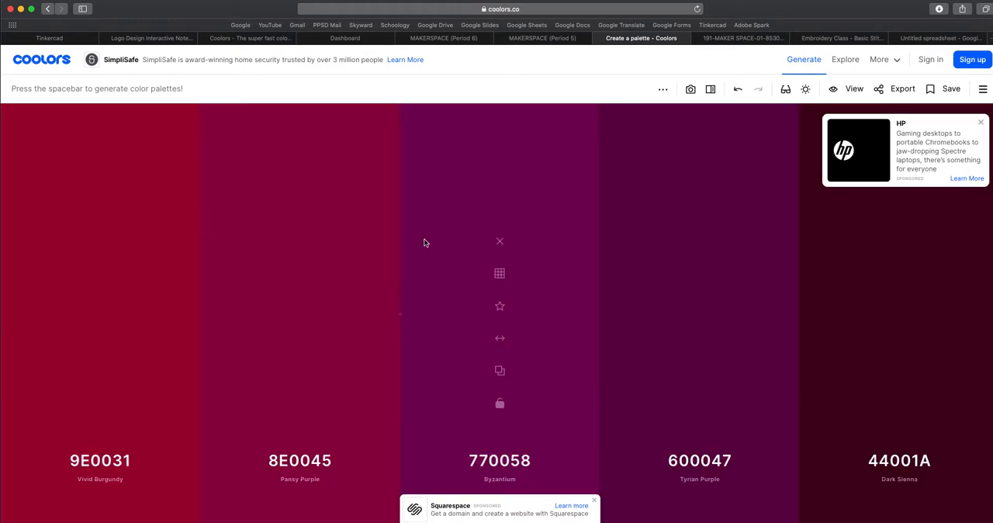
key("space")
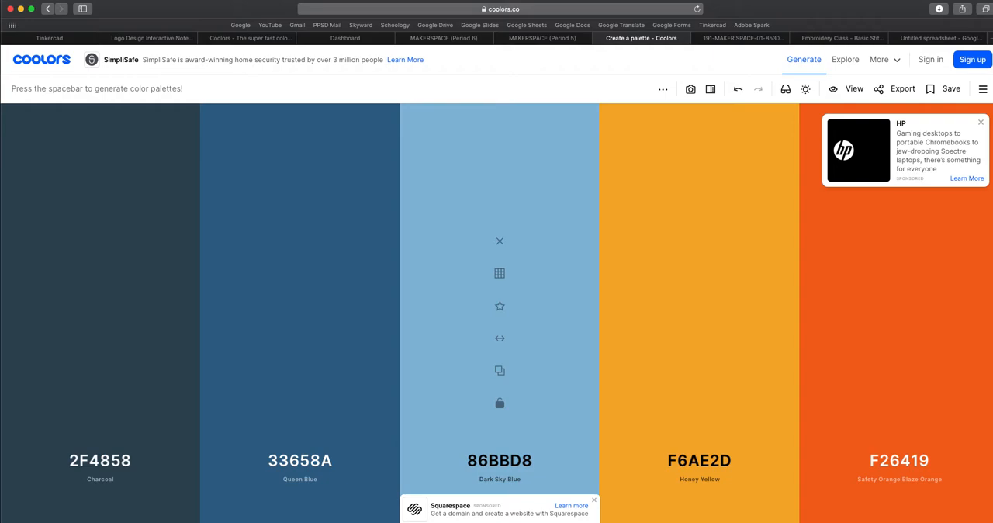
key("space")
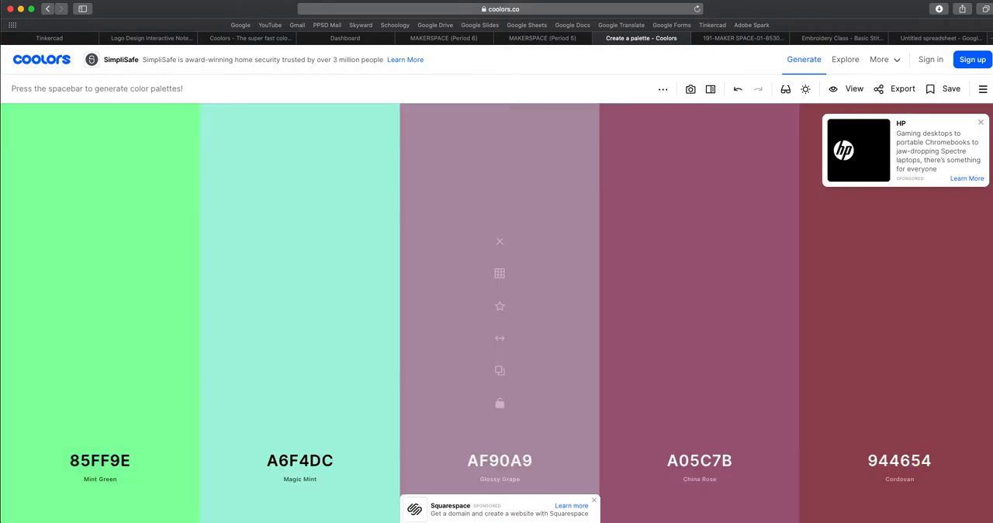
key("space")
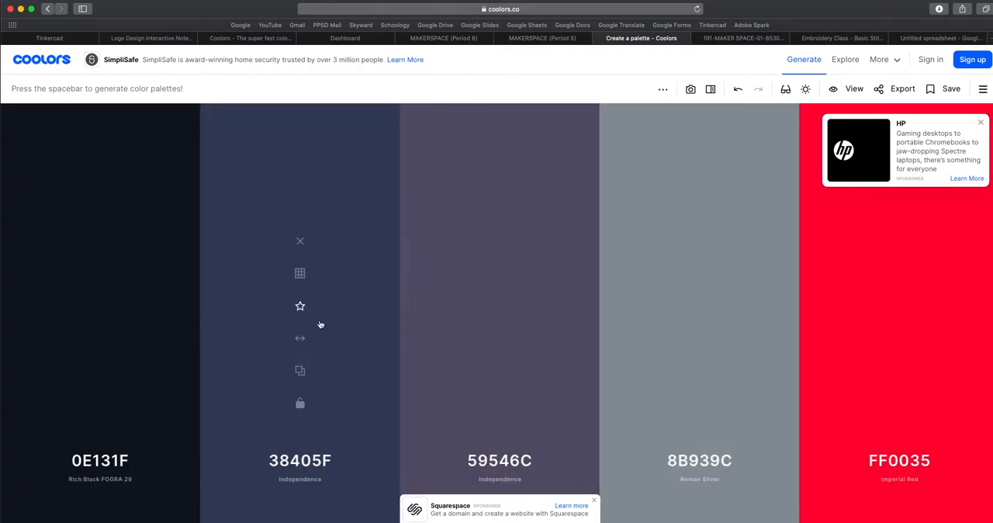
mouse_move(310, 337)
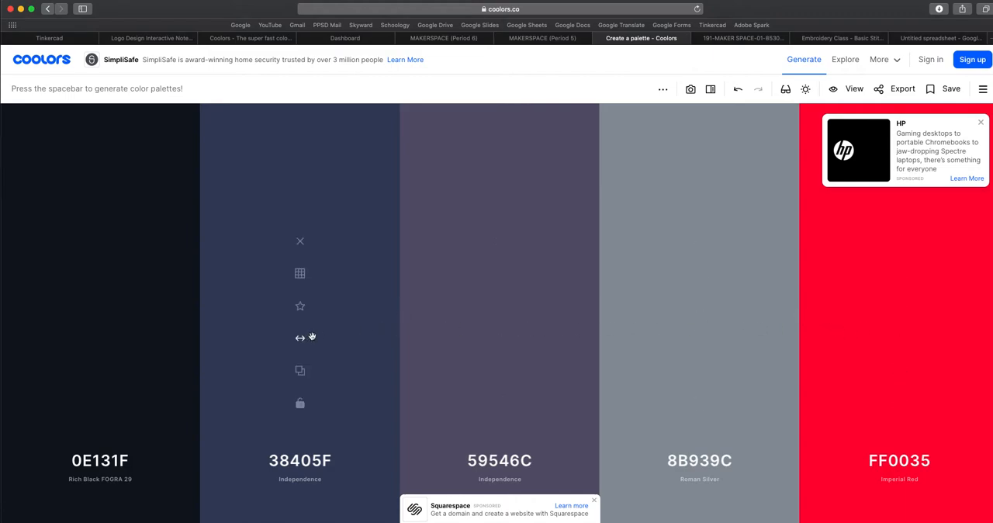
key("space")
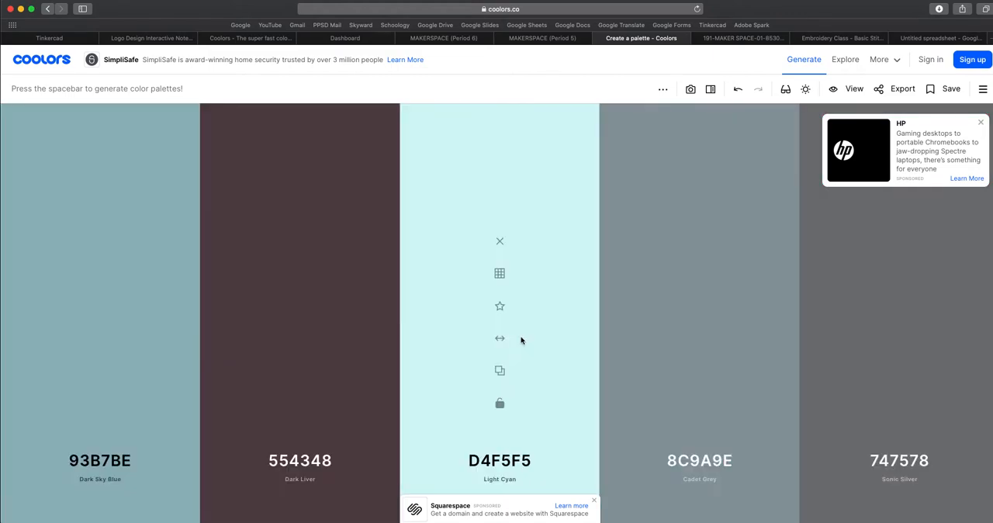
key("space")
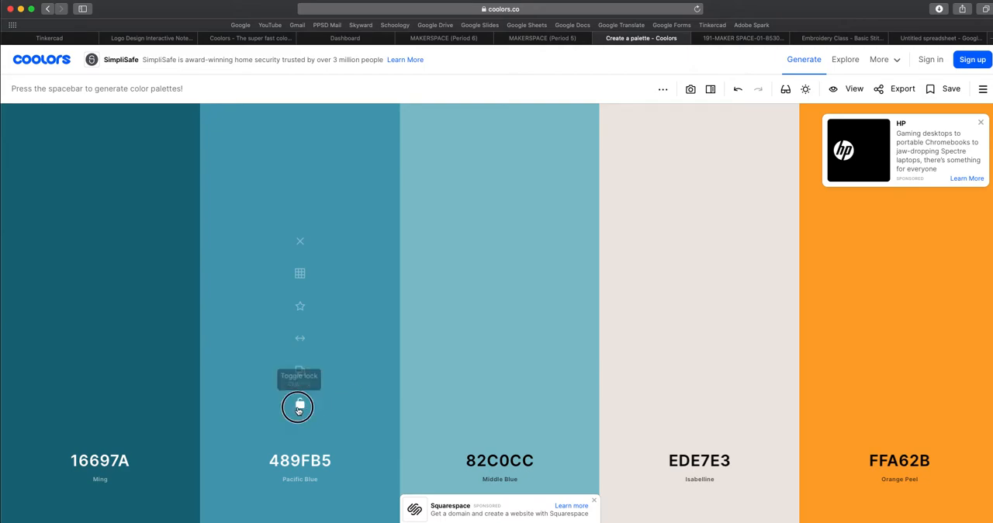
Keep generating new palettes with Pacific Blue 489FB5 held locked in place.
key("space")
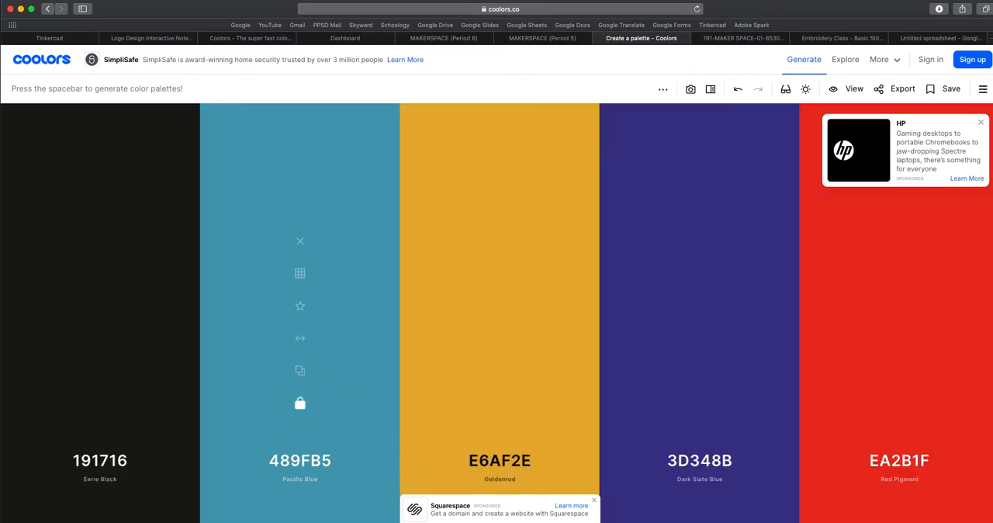
key("space")
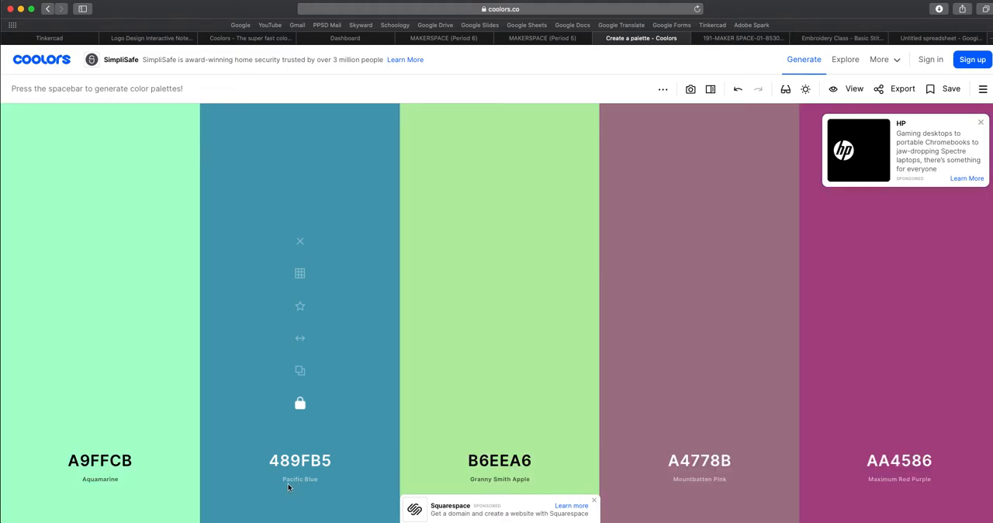
key("space")
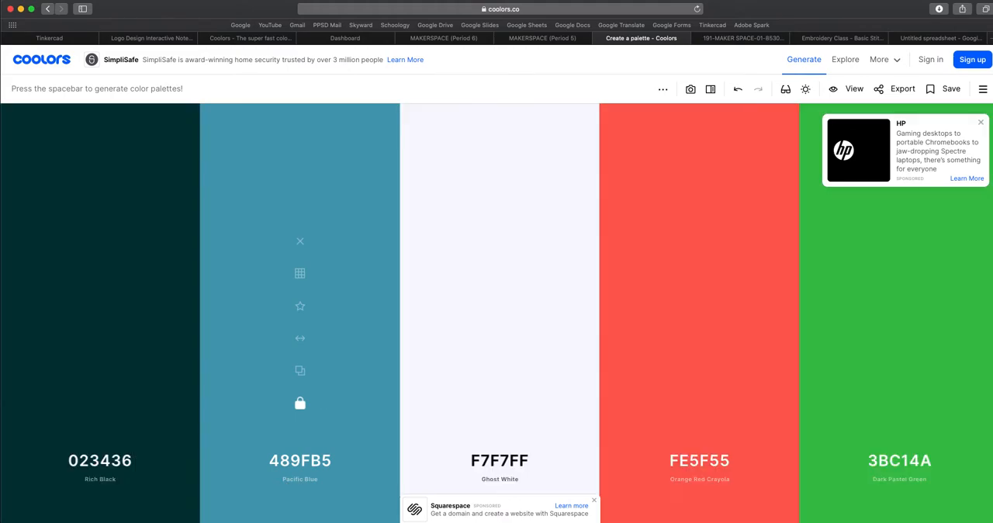
key("space")
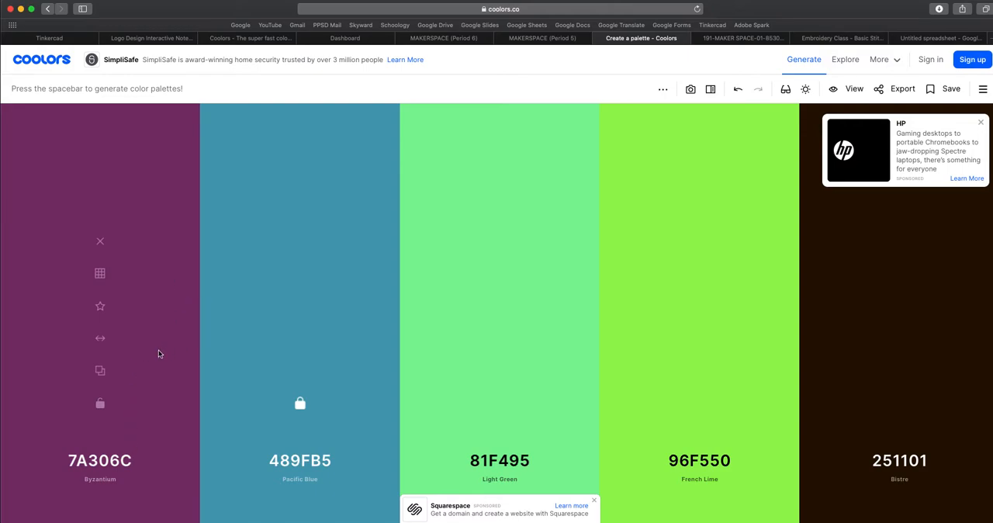
mouse_move(111, 322)
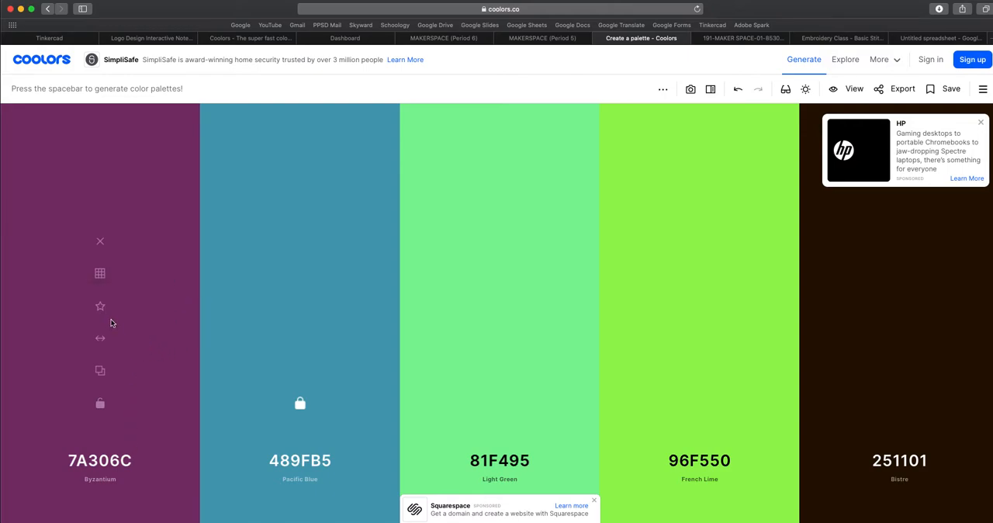
mouse_move(100, 338)
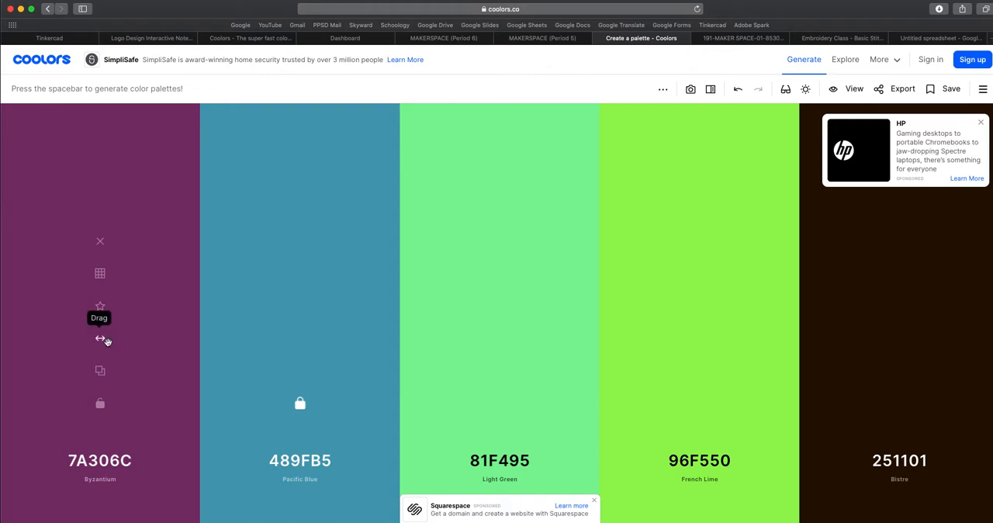
mouse_move(99, 273)
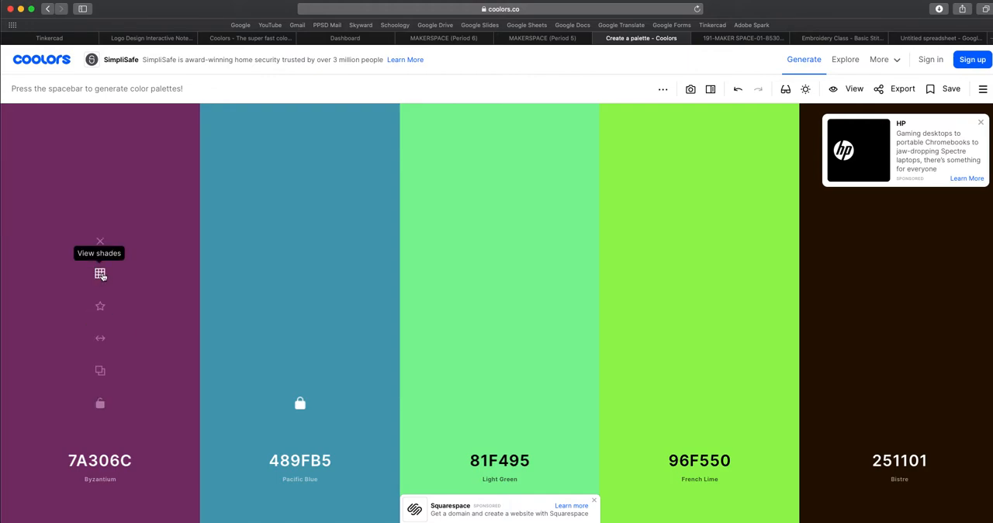
View shades of the first purple to pick Pearly Purple C05DAE beside locked 489FB5.
left_click(99, 275)
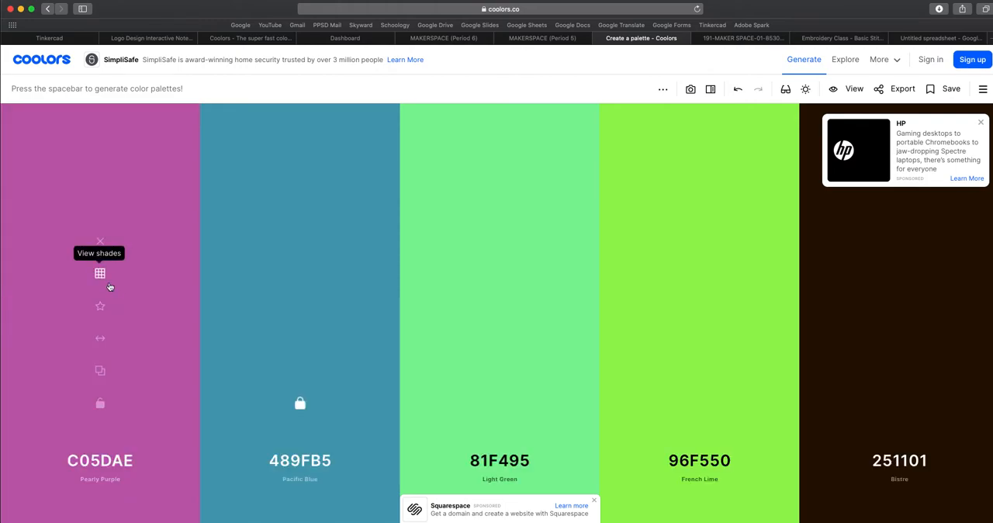
mouse_move(99, 405)
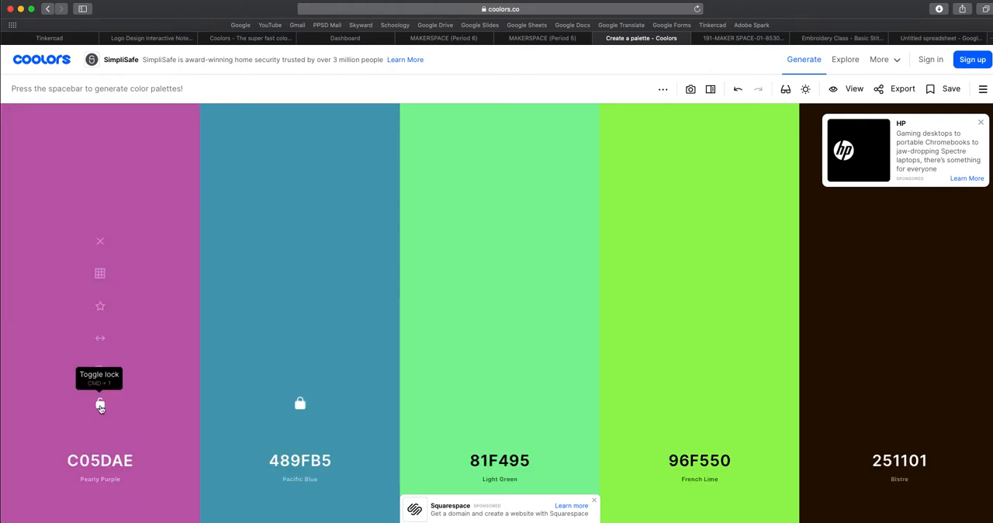
mouse_move(99, 339)
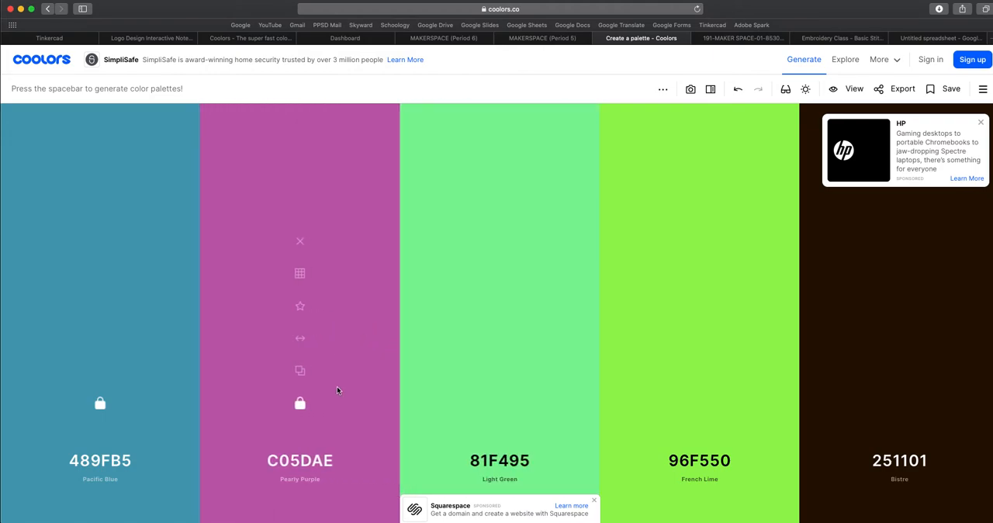
mouse_move(314, 366)
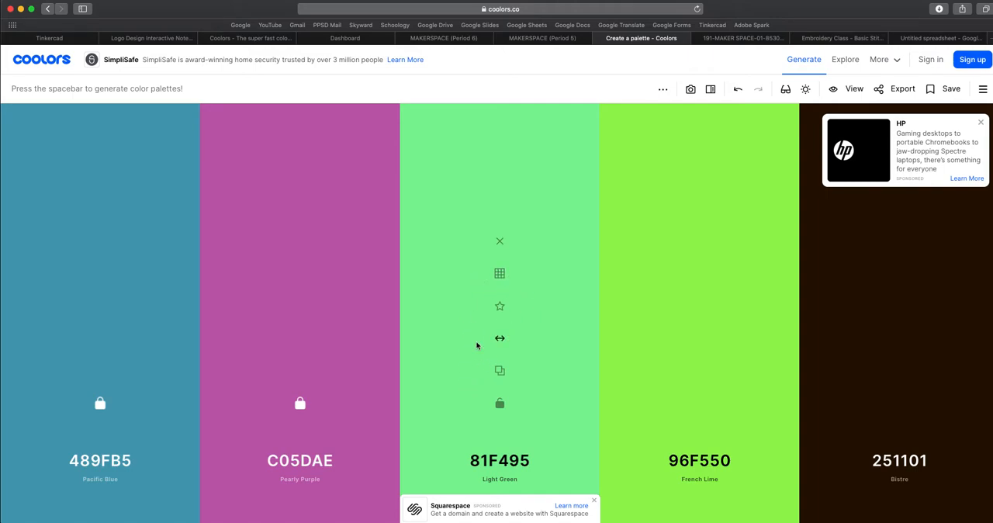
Regenerate the unlocked colors and switch the Ruby Red column to the Picker.
key("space")
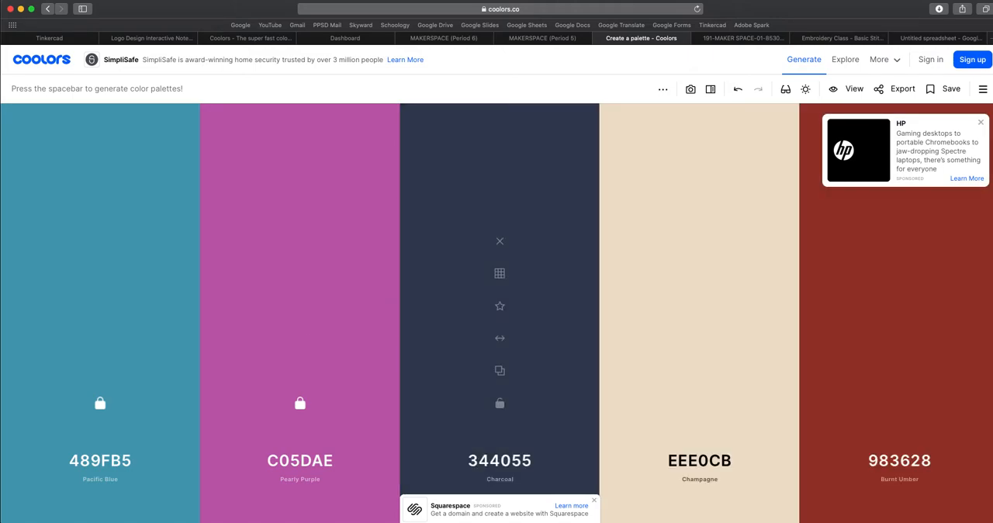
key("space")
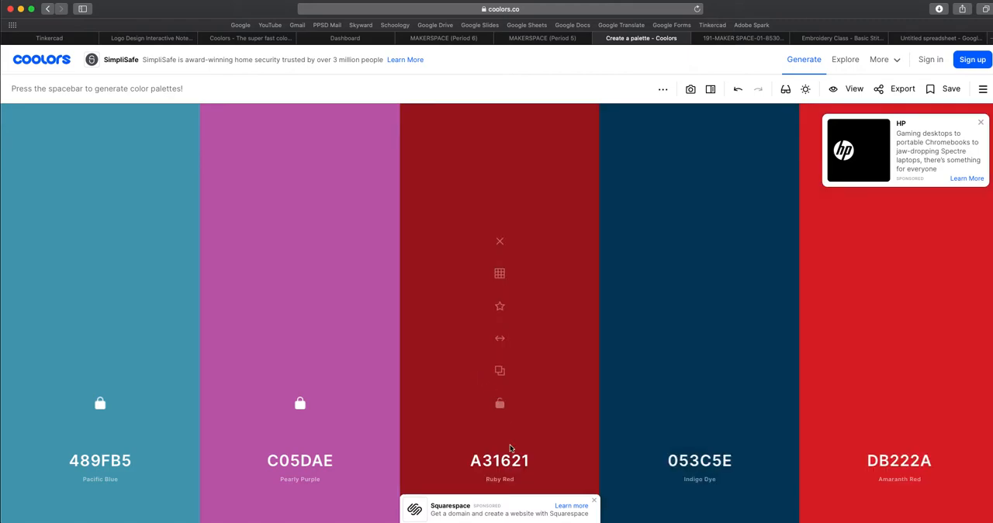
mouse_move(499, 459)
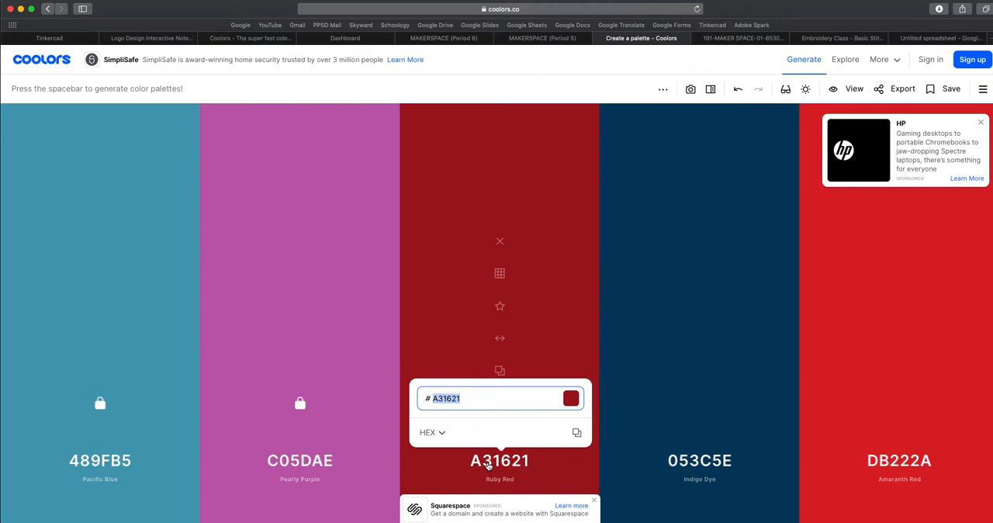
left_click(431, 431)
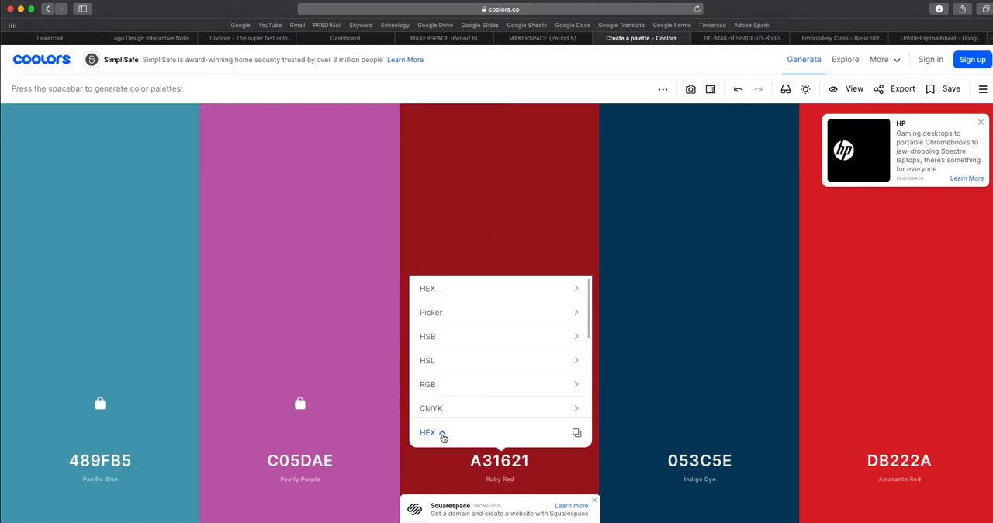
left_click(431, 311)
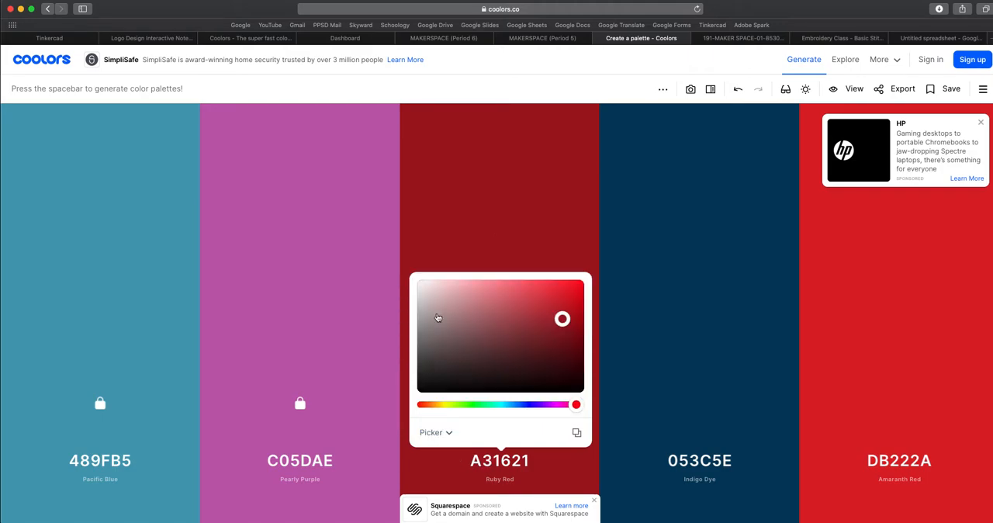
Slide the red's hue through blue and green to Middle Blue Green 74D4BB.
left_click_drag(575, 403, 518, 403)
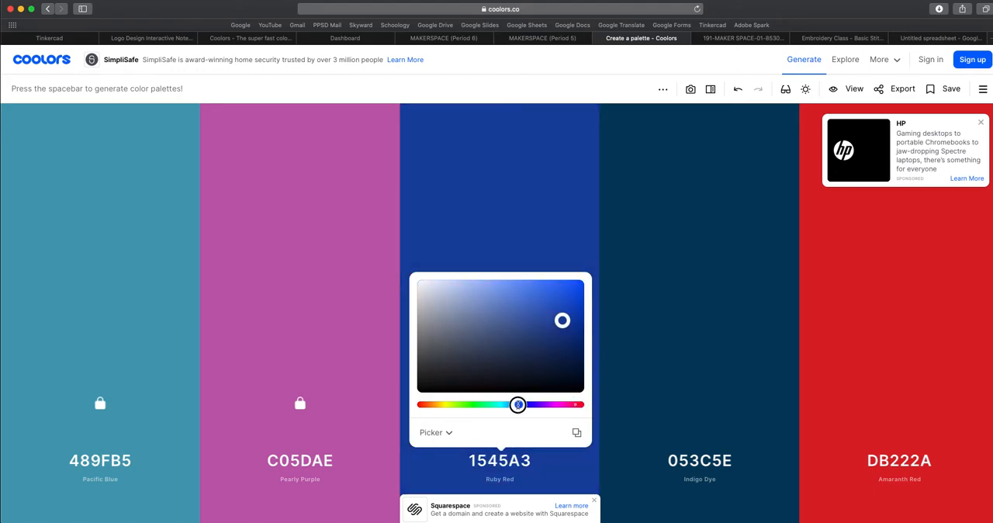
left_click_drag(518, 403, 487, 403)
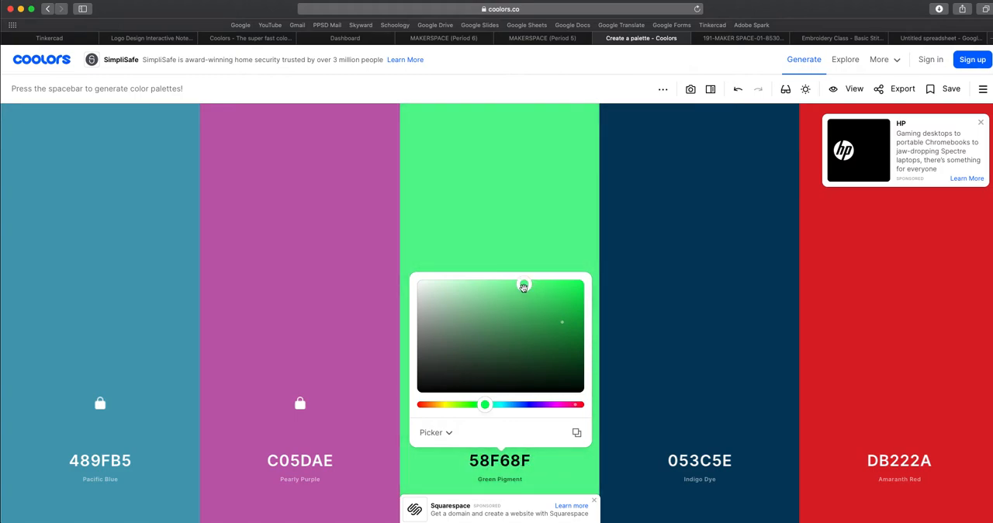
left_click_drag(484, 403, 490, 403)
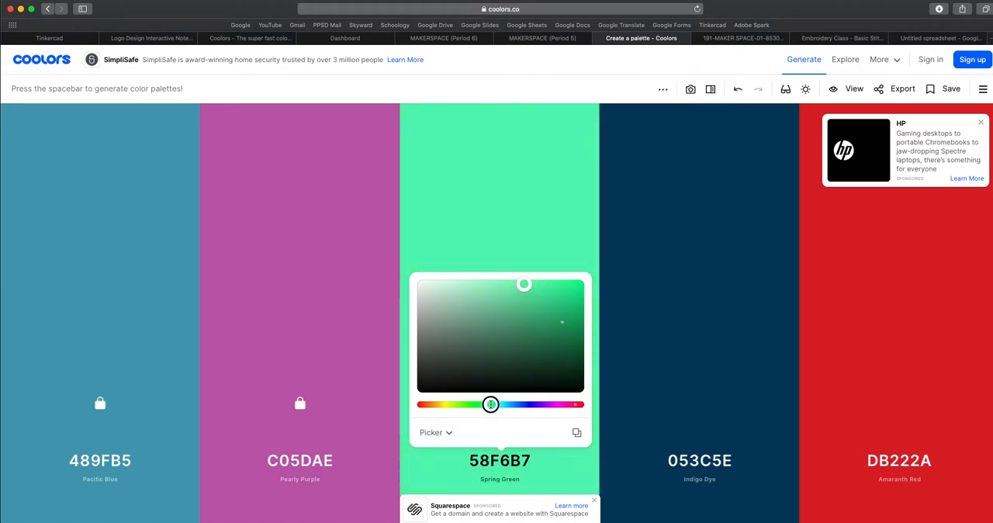
left_click_drag(490, 403, 495, 403)
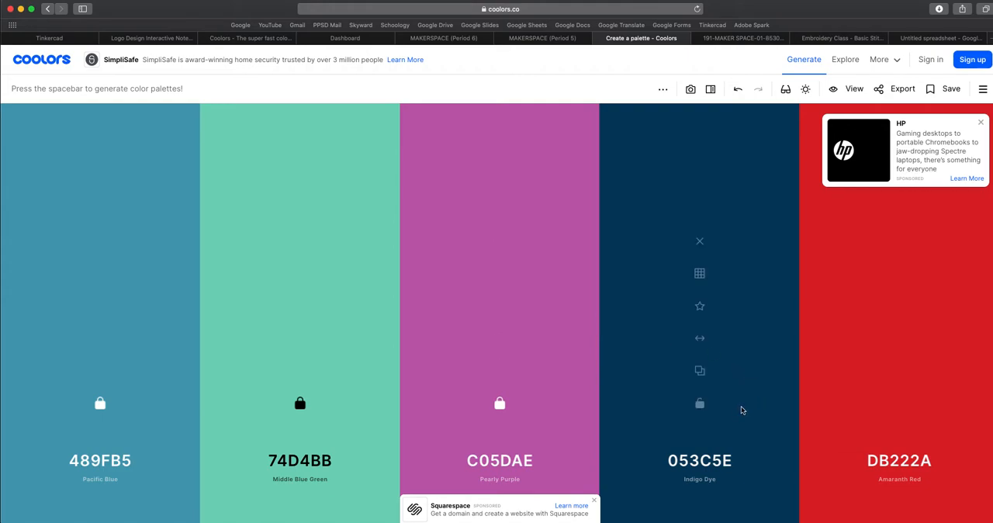
mouse_move(710, 432)
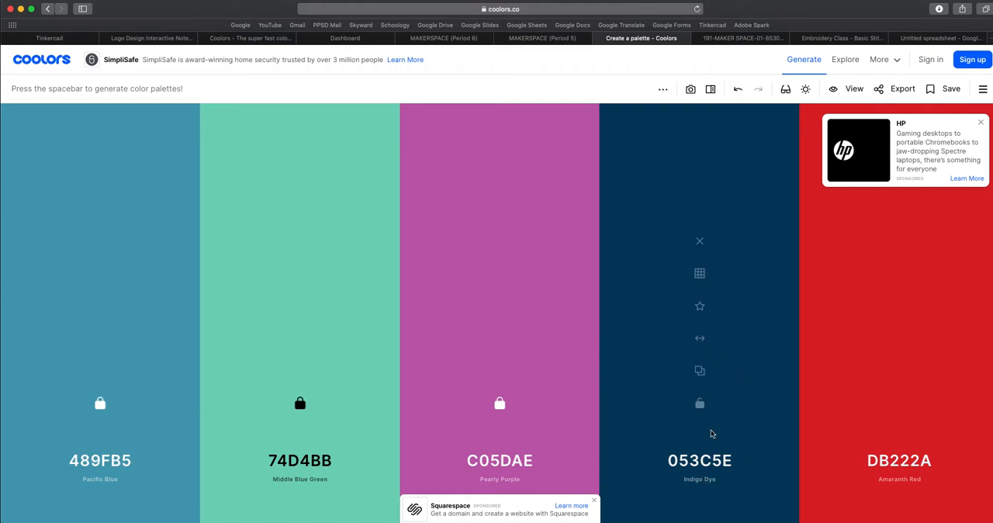
Regenerate the unlocked slots a few times and start picking the gold last color.
key("space")
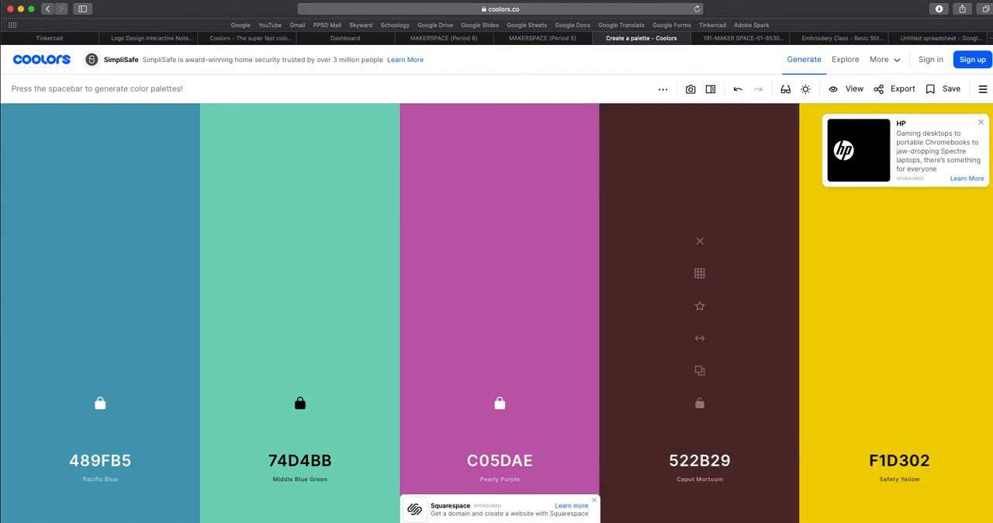
key("space")
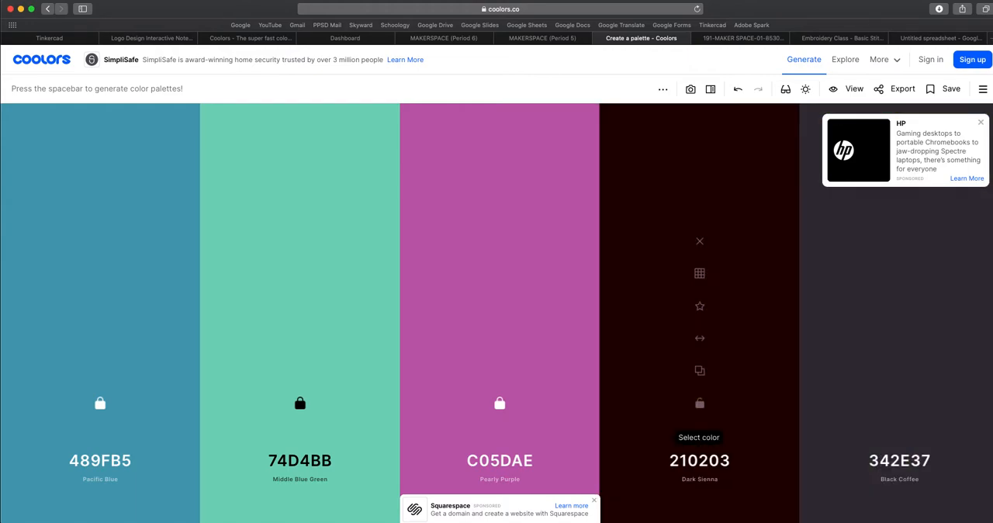
key("space")
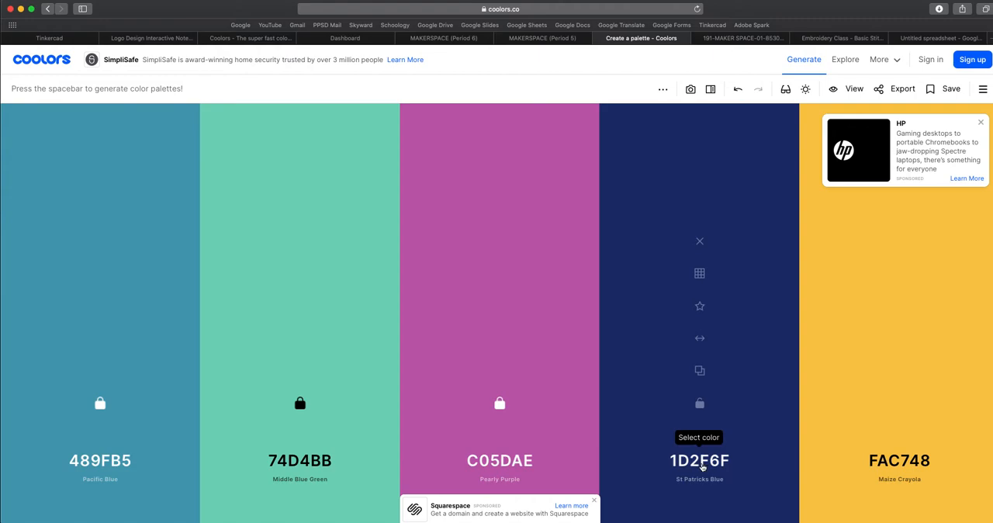
mouse_move(698, 274)
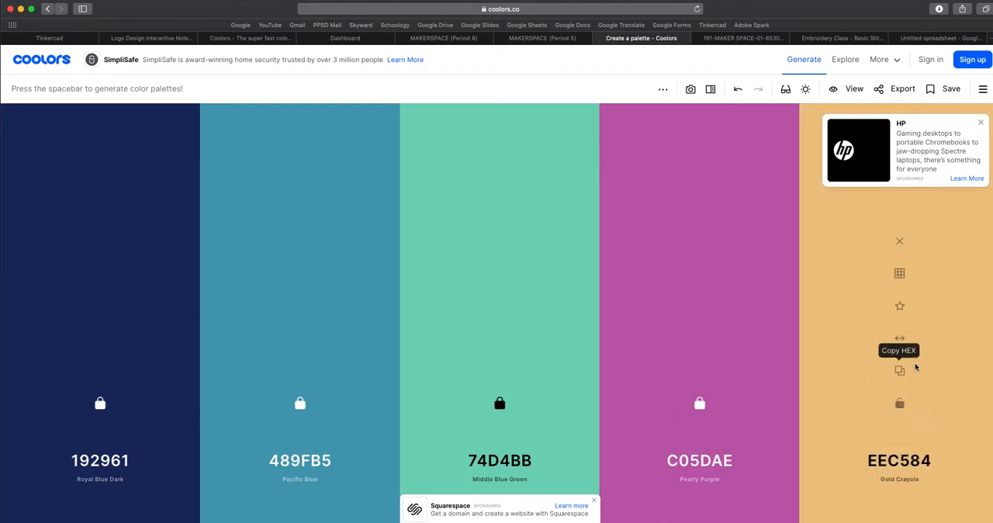
left_click(900, 369)
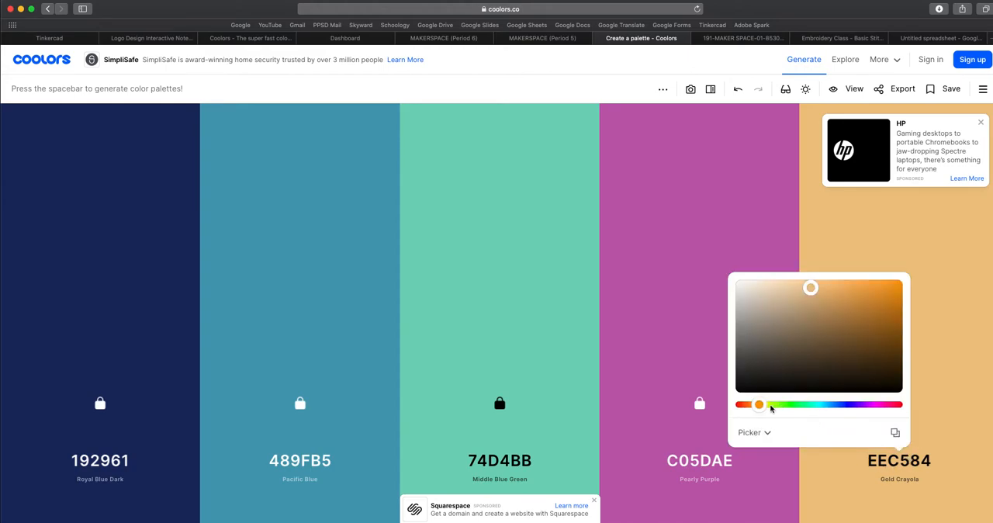
Adjust the last color to light green and choose the pale Tea Green E0F8B4 shade.
left_click_drag(770, 403, 761, 403)
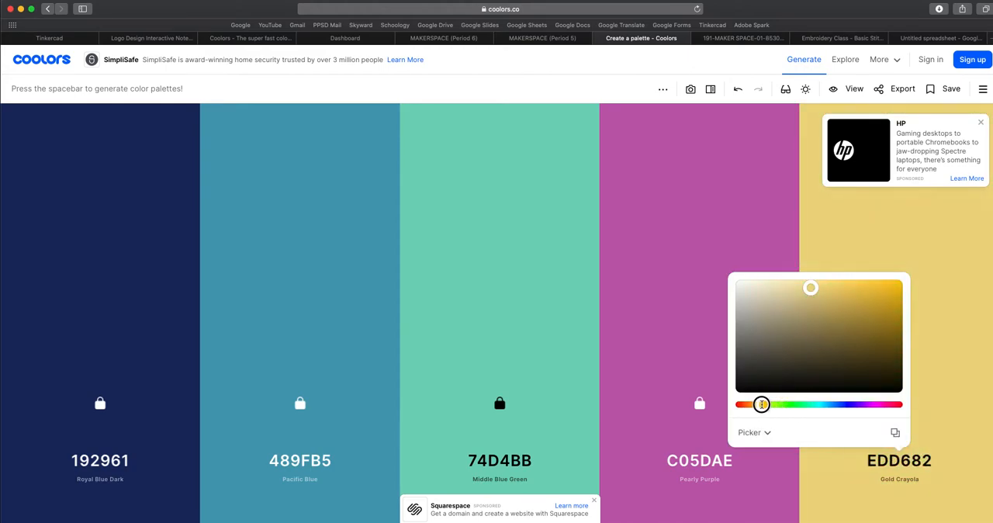
left_click_drag(760, 403, 753, 404)
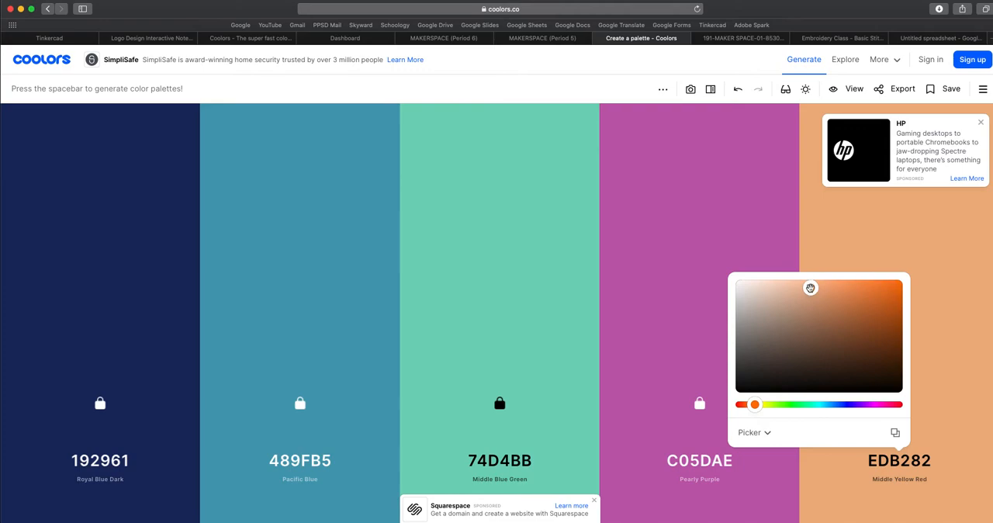
left_click_drag(810, 288, 828, 279)
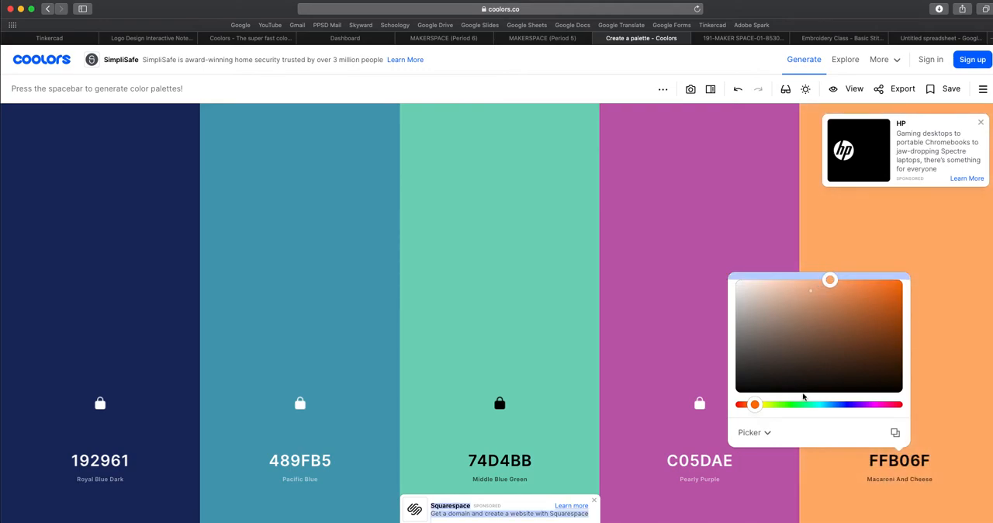
left_click_drag(752, 403, 768, 404)
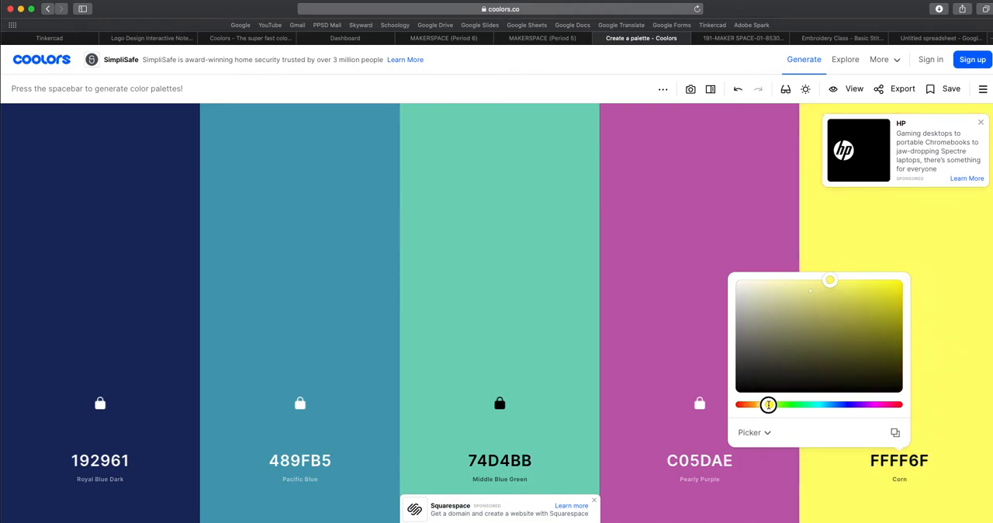
left_click_drag(768, 403, 775, 404)
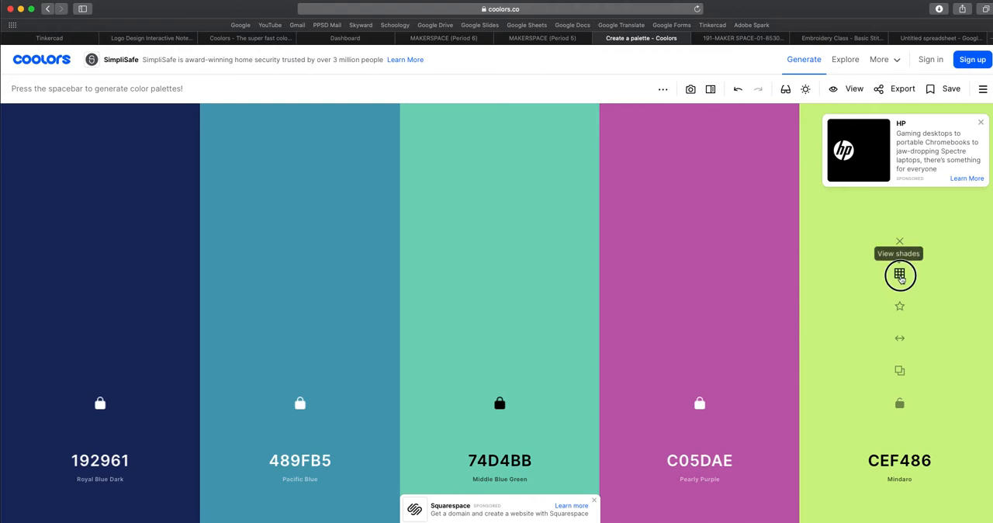
left_click(899, 276)
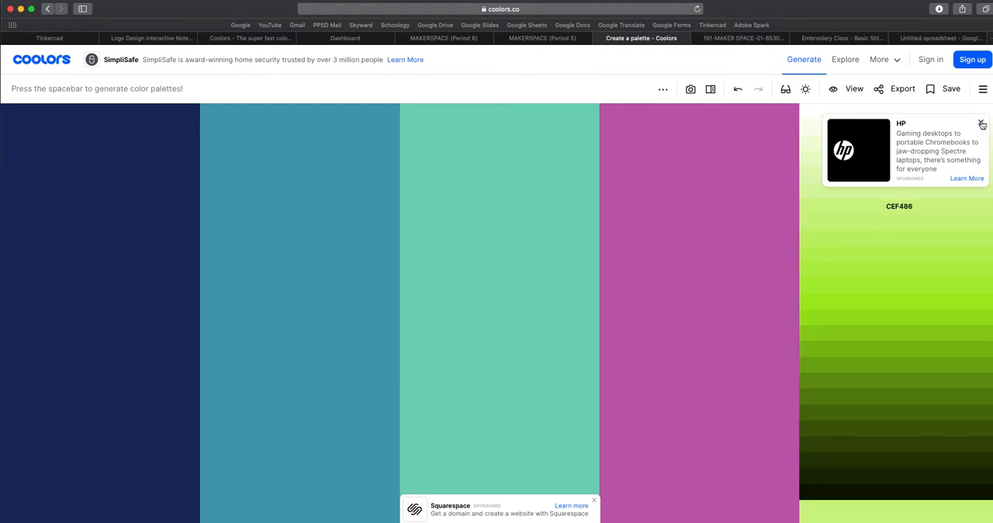
left_click(982, 124)
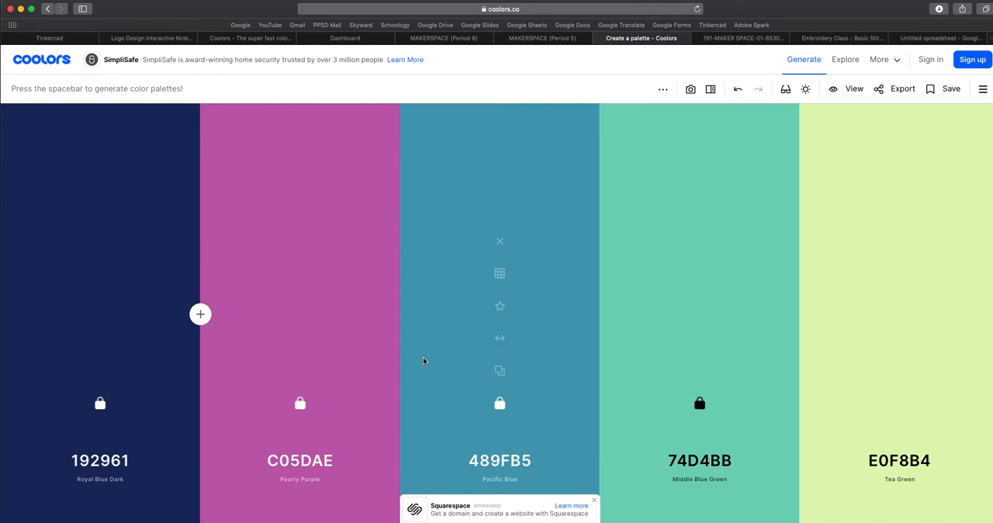
mouse_move(521, 255)
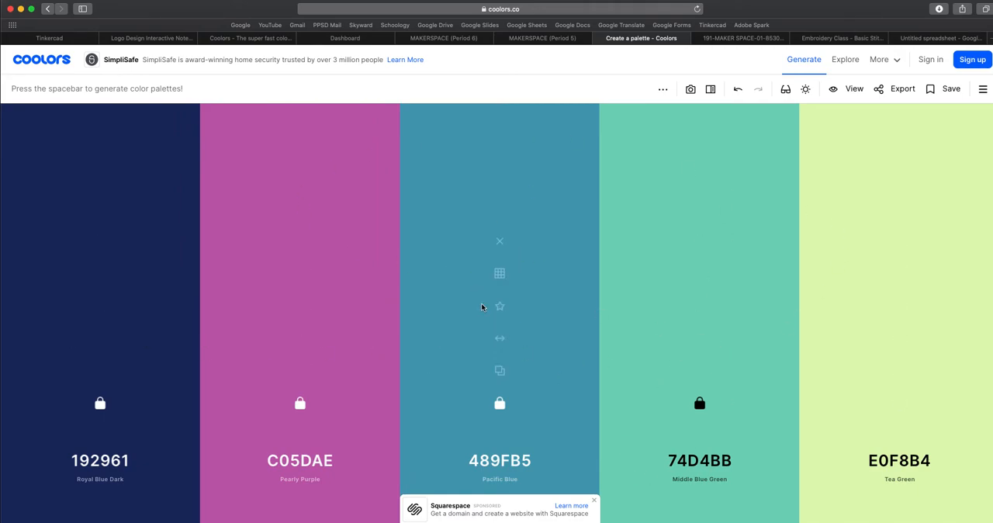
mouse_move(484, 304)
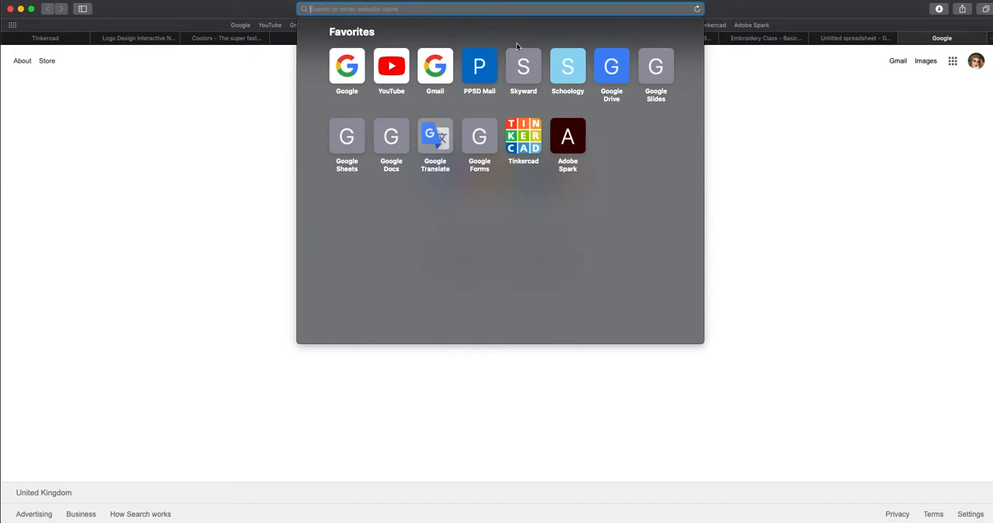
Search Google Images for 'ocean landscapes' and preview the sunset wallpaper.
type("ocean landscapes")
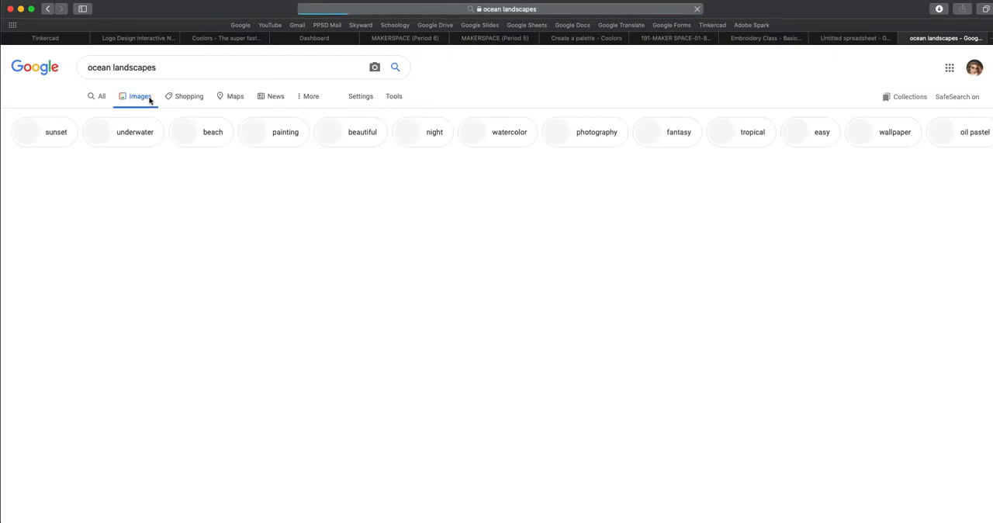
left_click(140, 97)
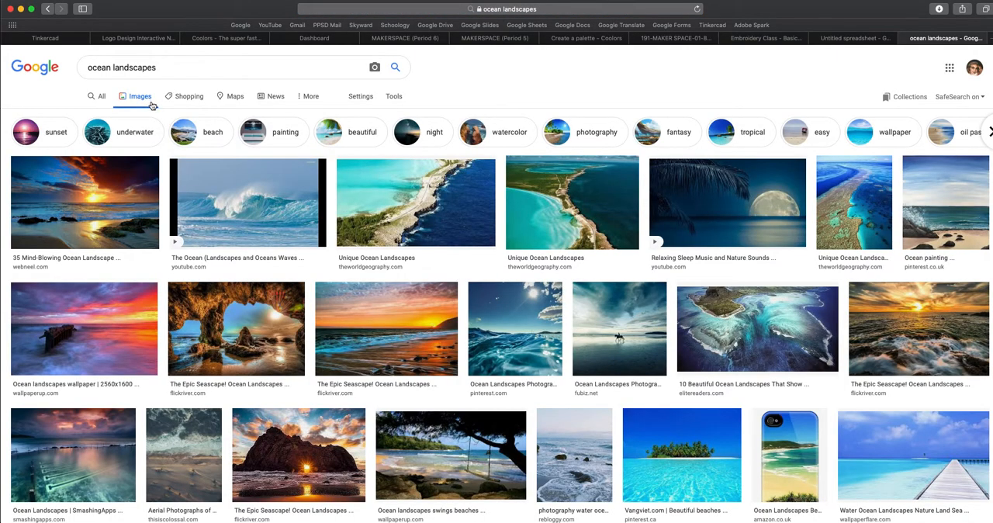
mouse_move(115, 370)
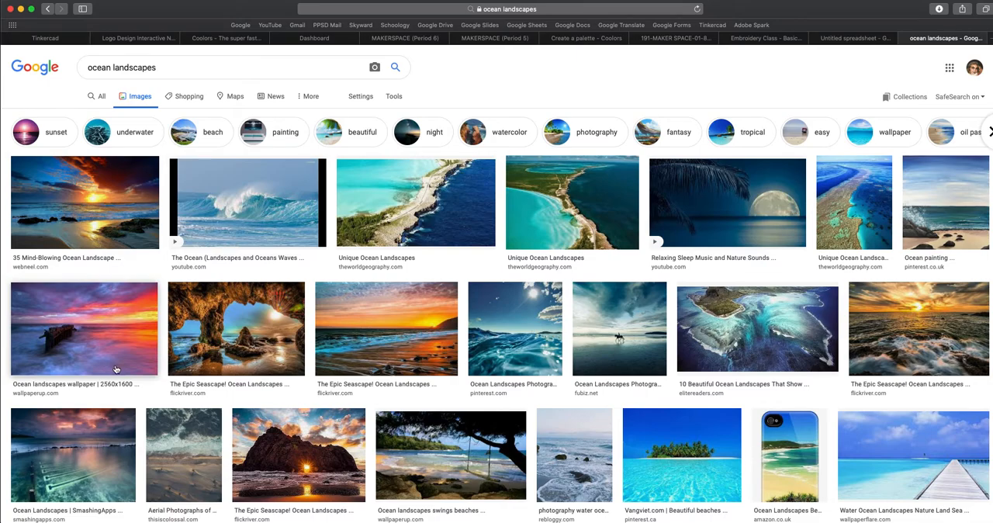
left_click(84, 328)
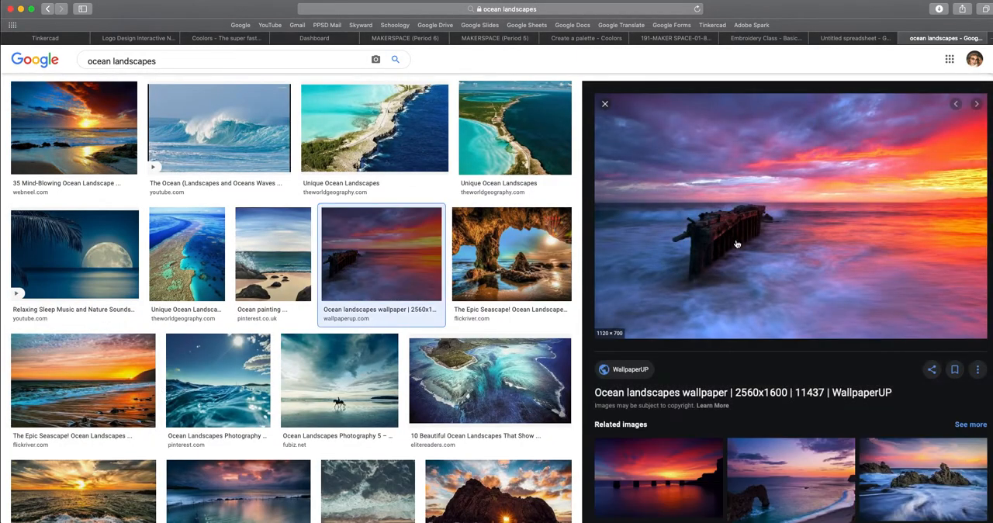
mouse_move(695, 201)
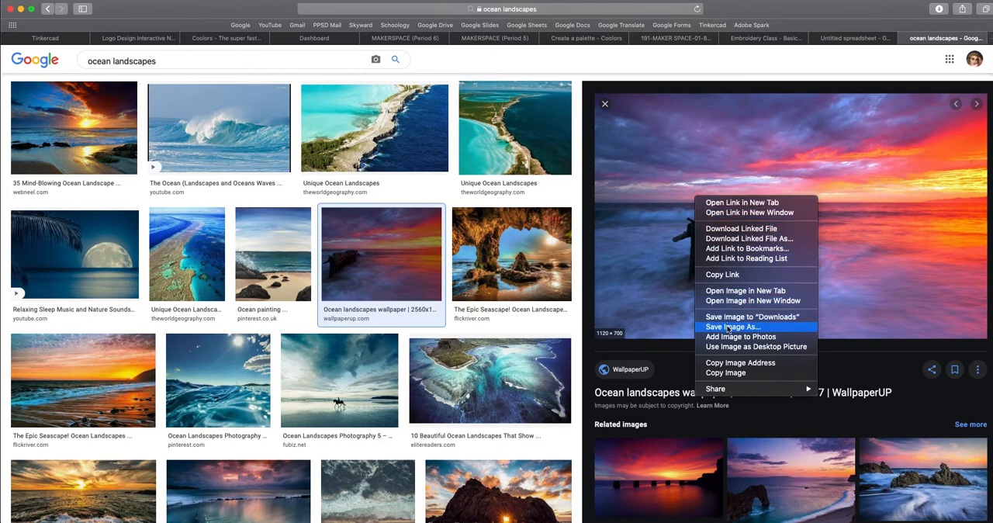
Save the sunset image as 'sunset' to Downloads.
left_click(726, 325)
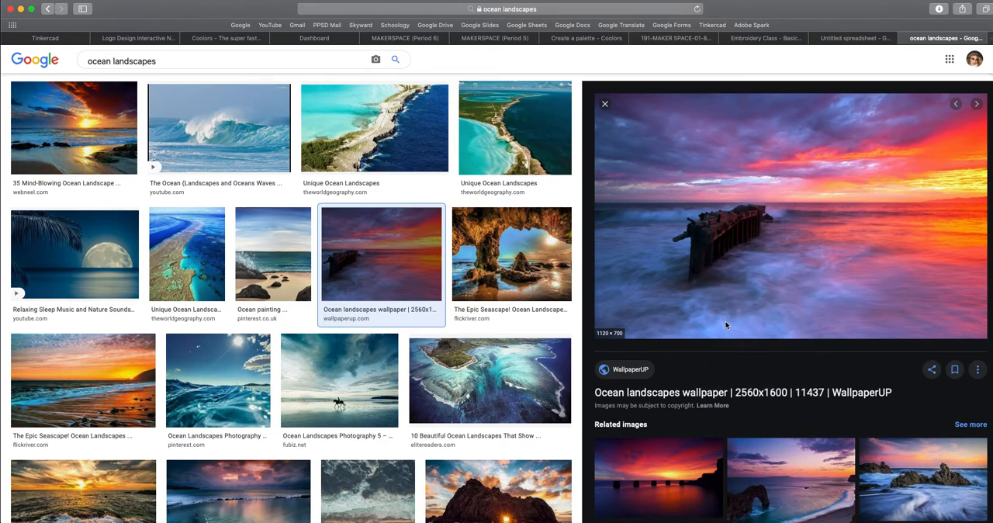
mouse_move(635, 297)
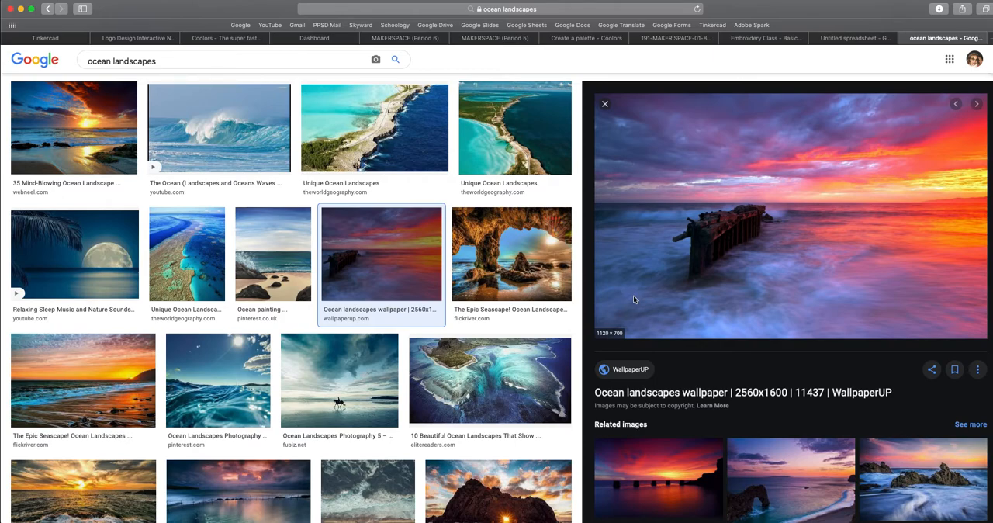
mouse_move(644, 223)
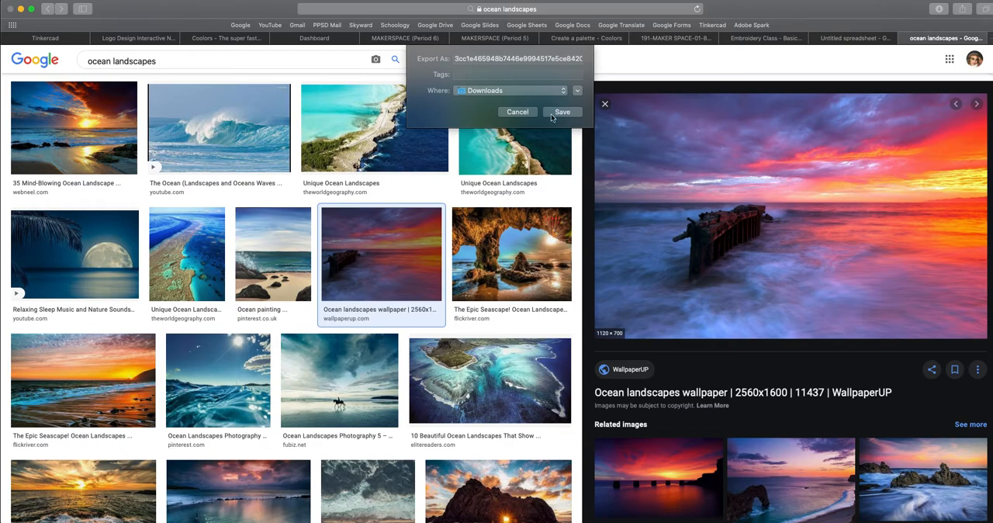
type("sunset")
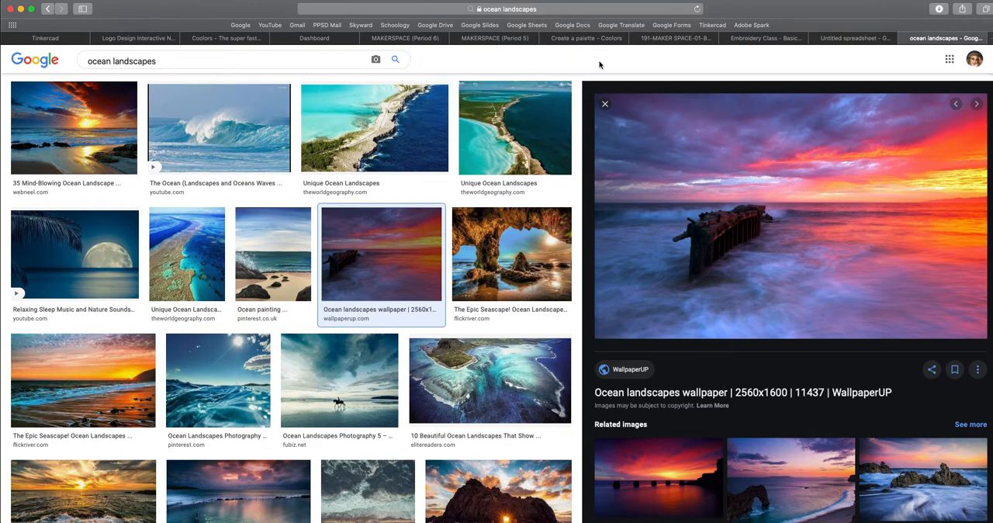
left_click(587, 37)
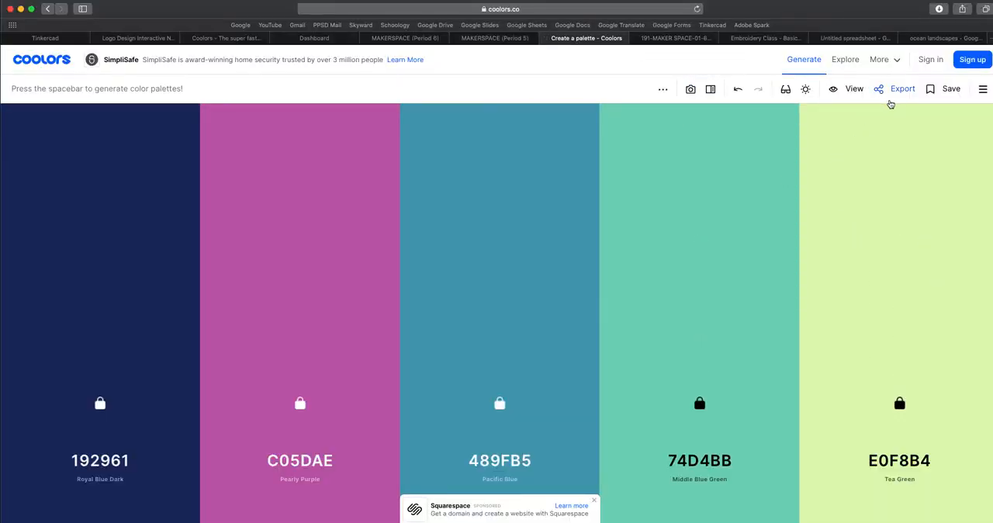
Export the dark blue to pale green palette as an image titled 'cal...' for calm.
left_click(903, 88)
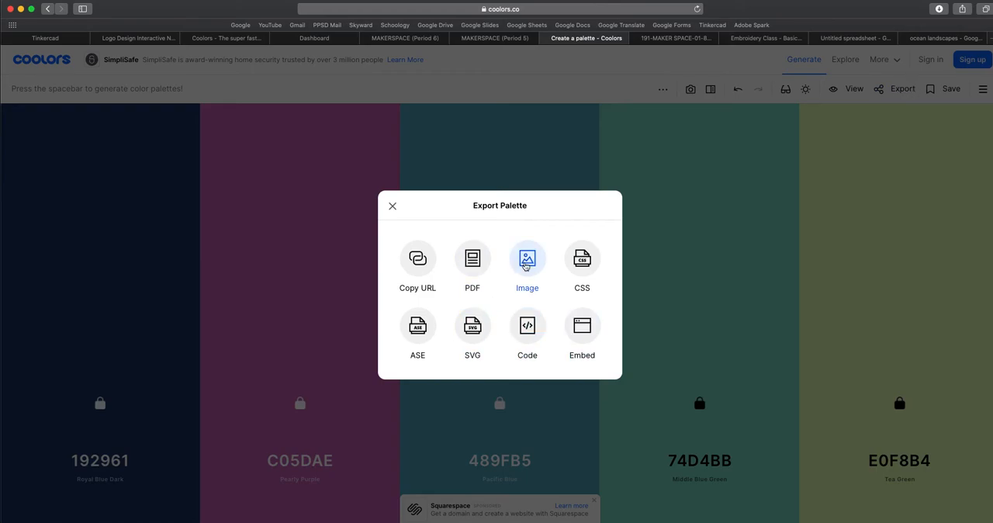
left_click(528, 264)
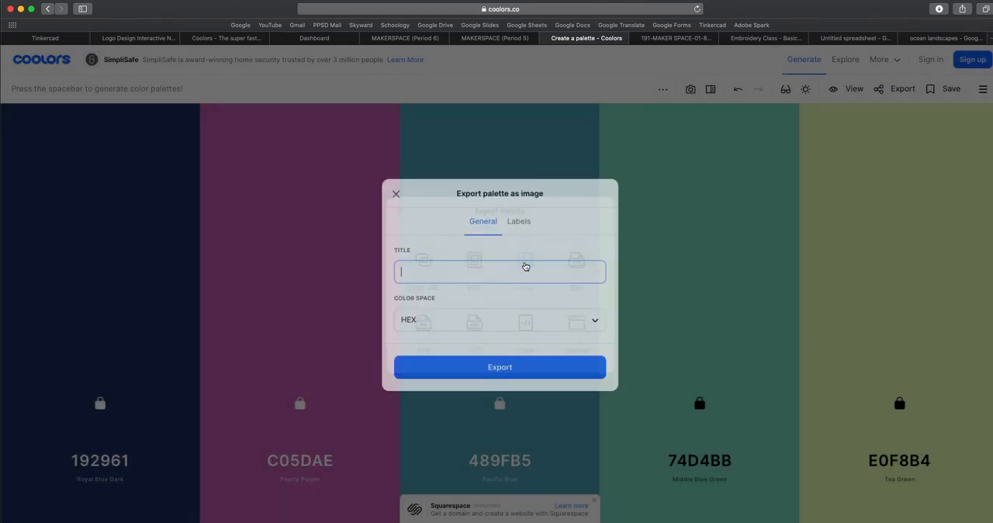
type("calm/peaceful1")
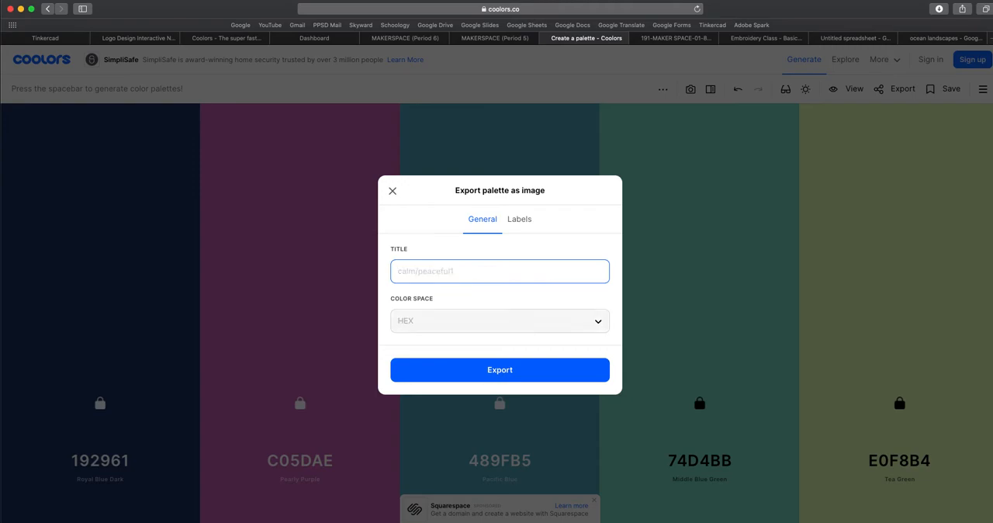
left_click(499, 369)
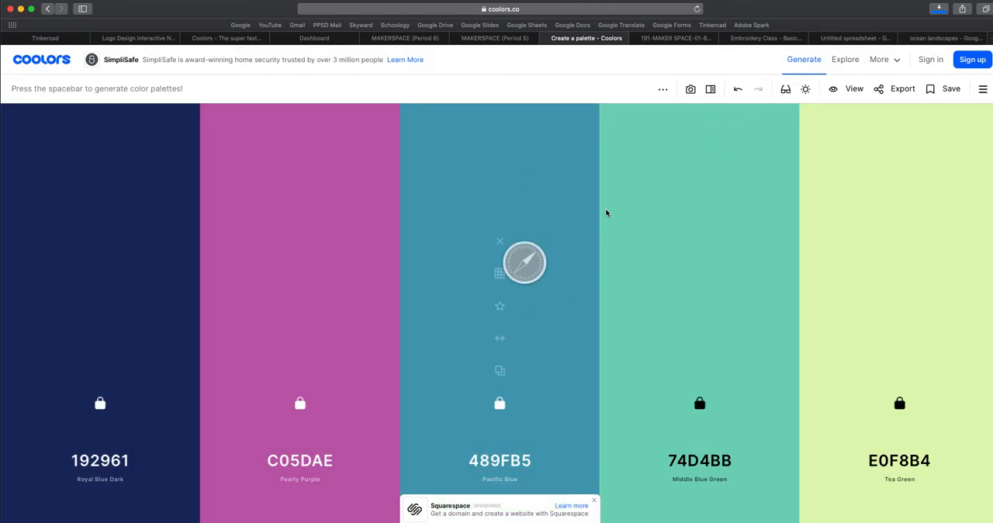
mouse_move(689, 89)
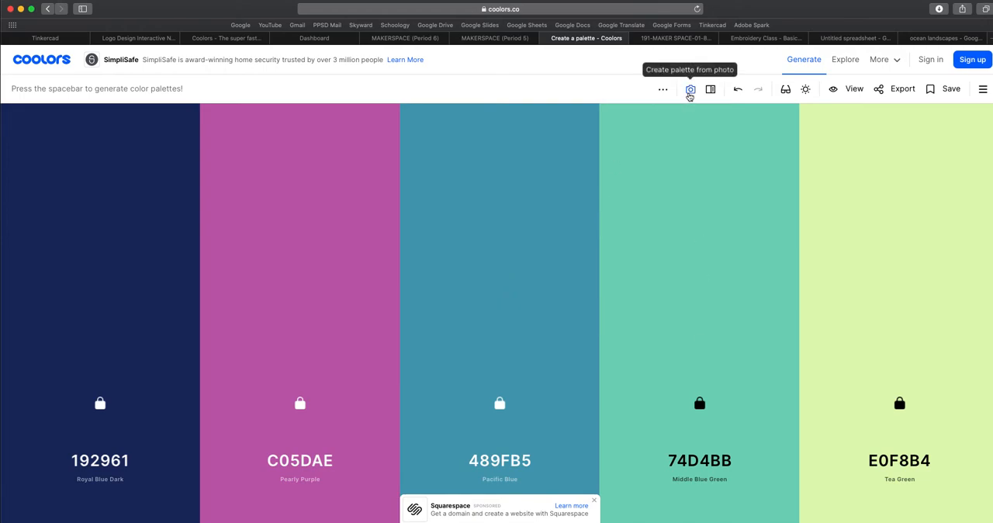
Create a palette from photo by uploading the saved sunset image.
left_click(689, 89)
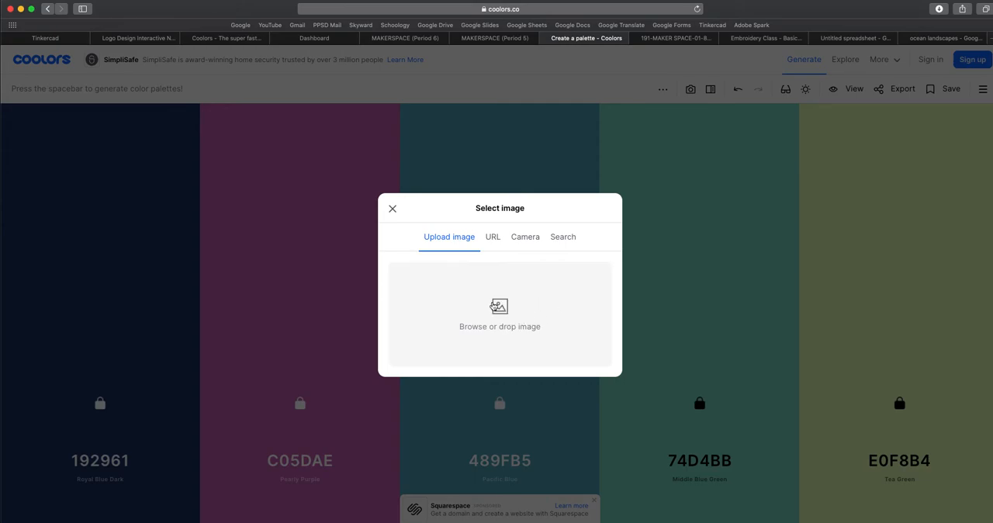
left_click(500, 313)
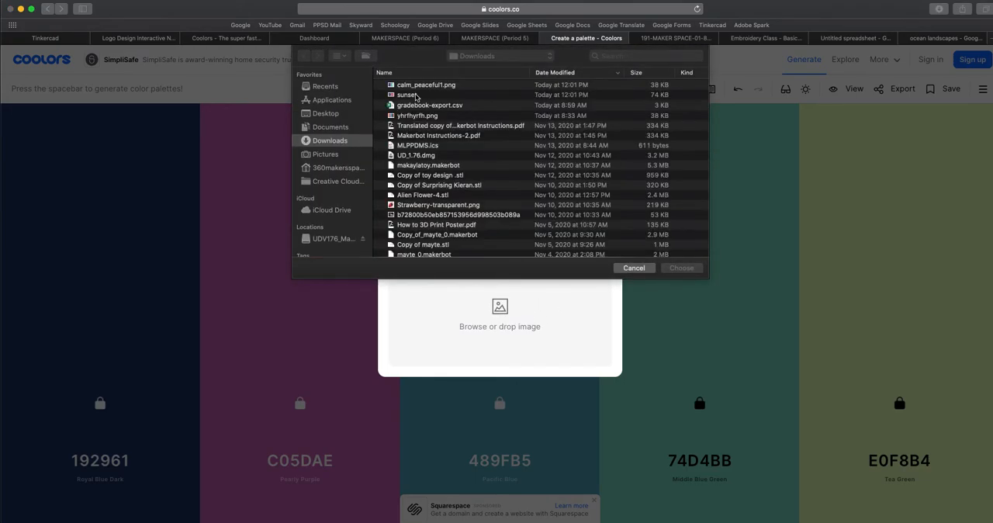
left_click(406, 94)
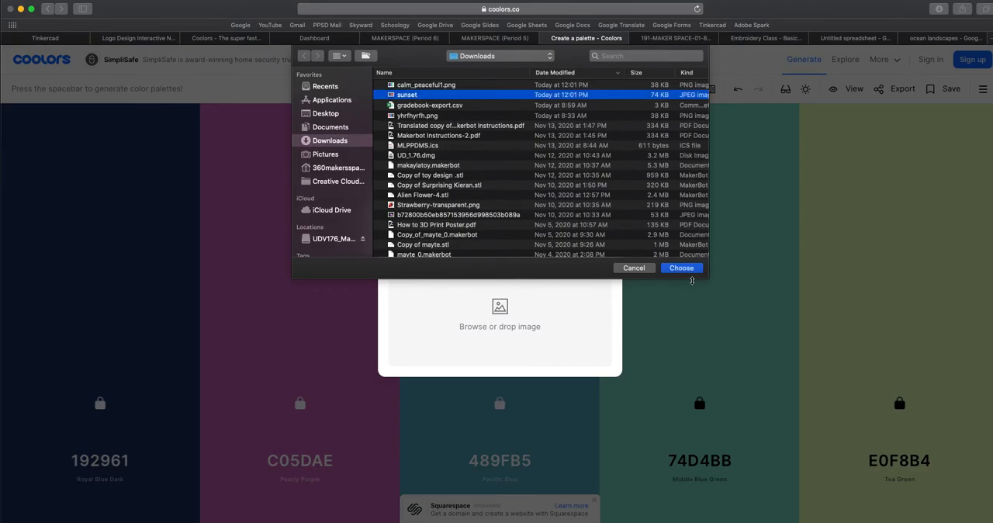
left_click(681, 267)
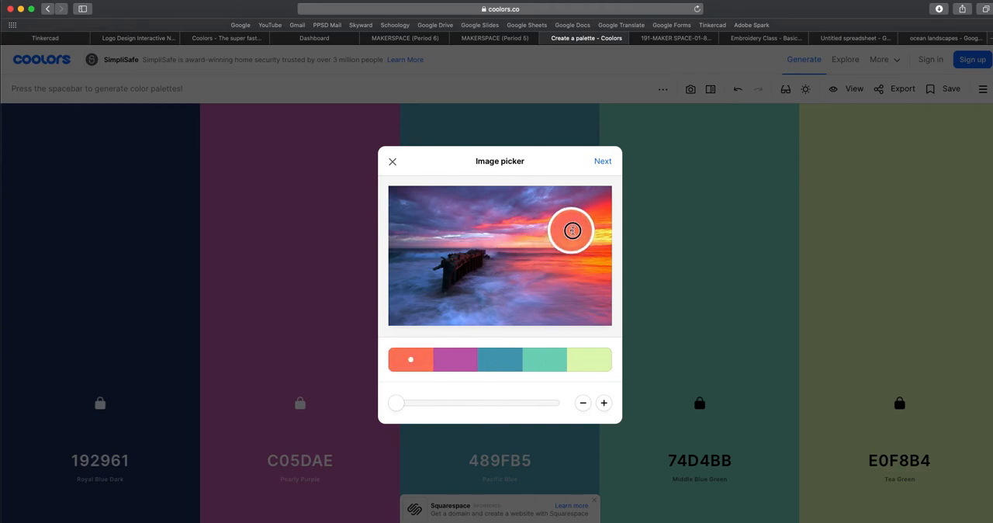
Sample coral, berry, water blue, sun yellow and sky red from the photo and open the palette options.
left_click_drag(570, 230, 512, 250)
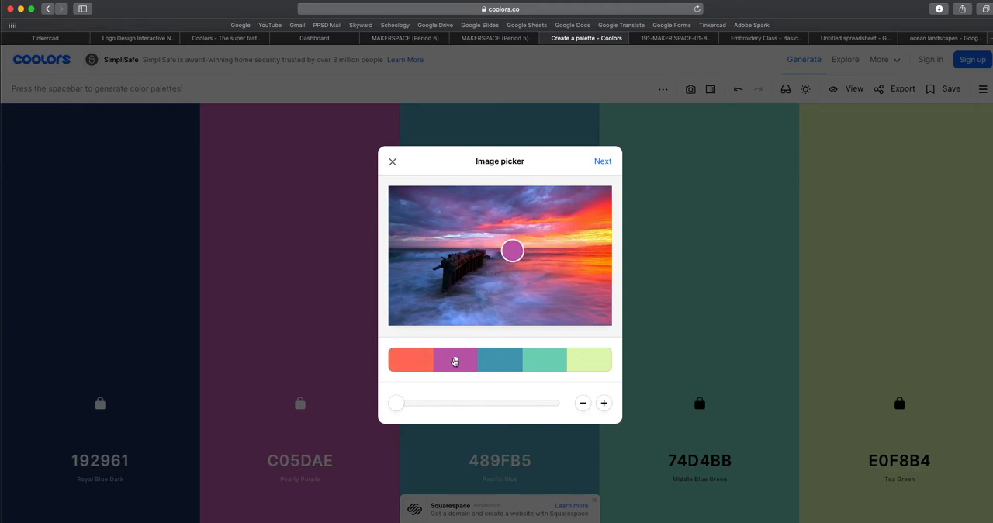
left_click_drag(512, 250, 555, 214)
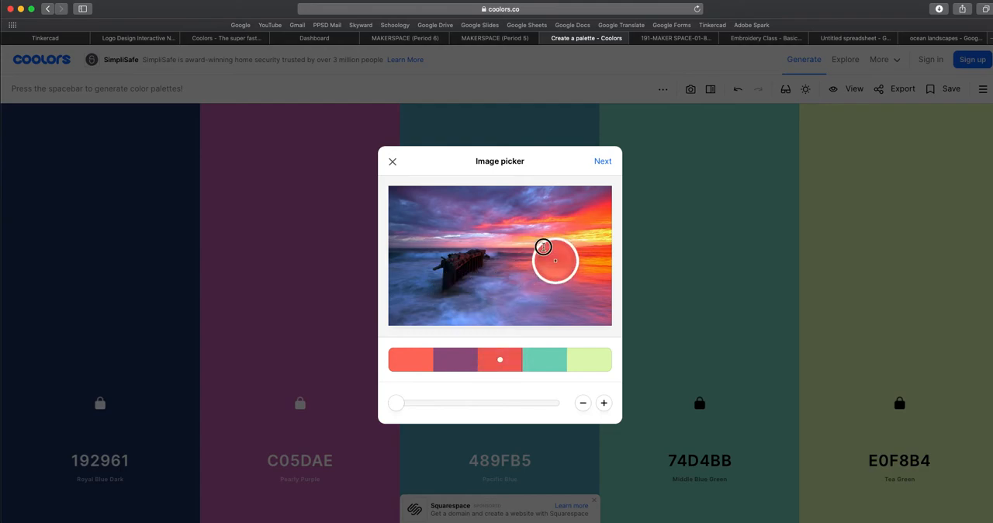
left_click_drag(555, 261, 473, 236)
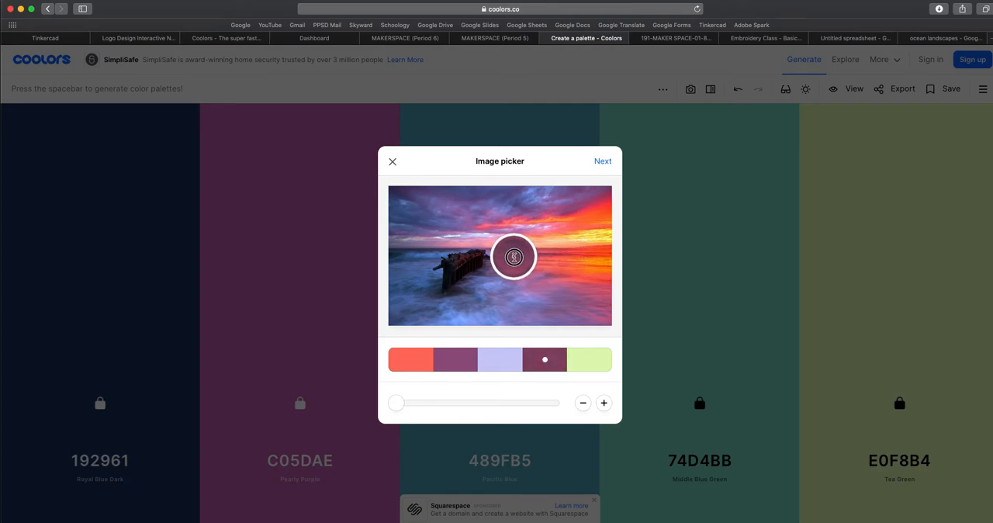
left_click_drag(514, 257, 480, 285)
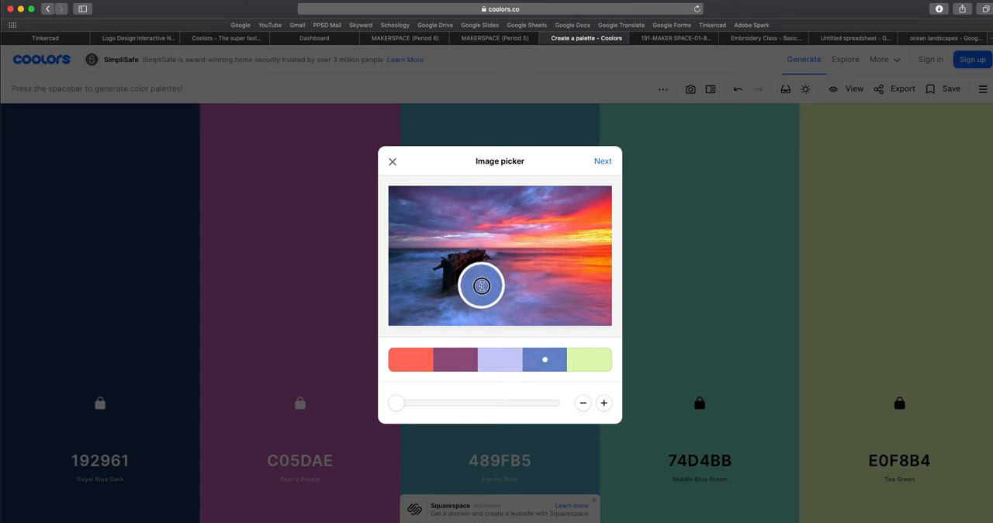
left_click_drag(481, 286, 500, 251)
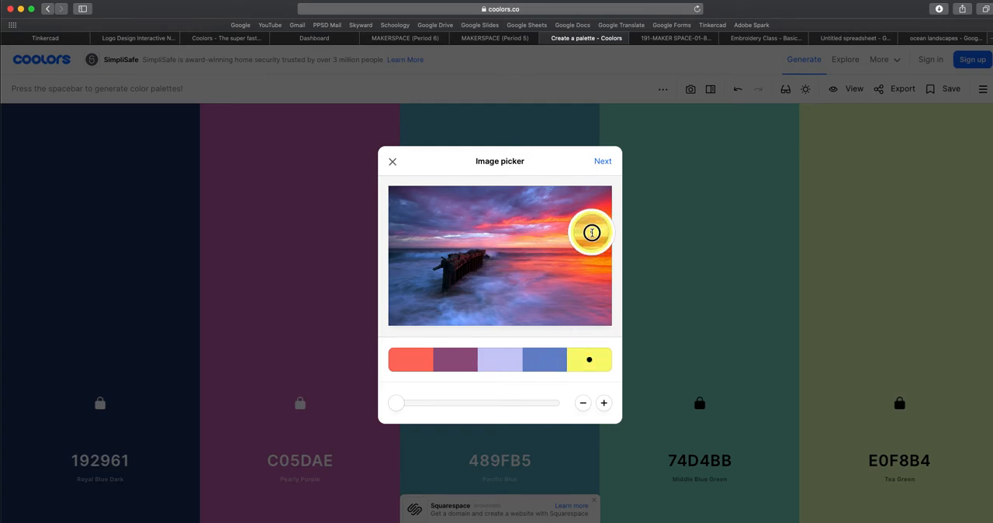
left_click_drag(591, 233, 603, 205)
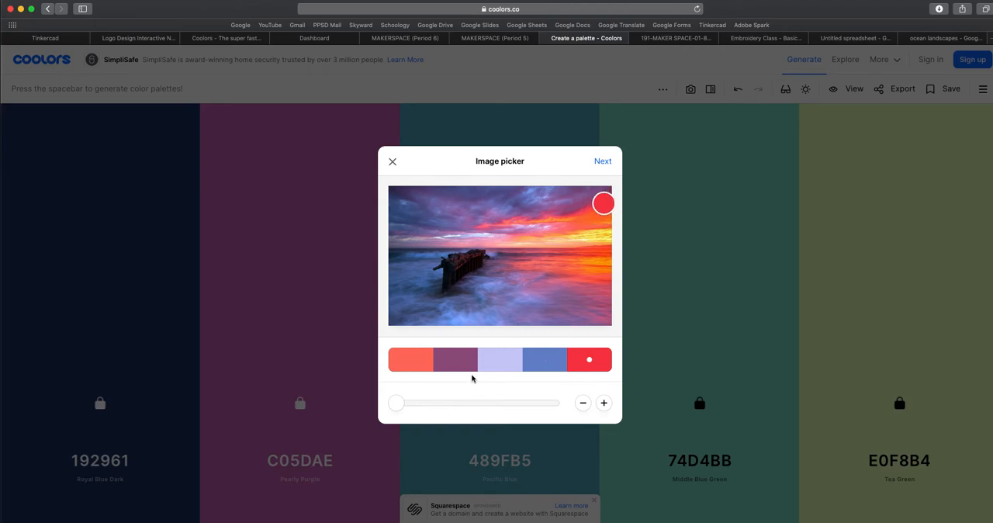
left_click(601, 161)
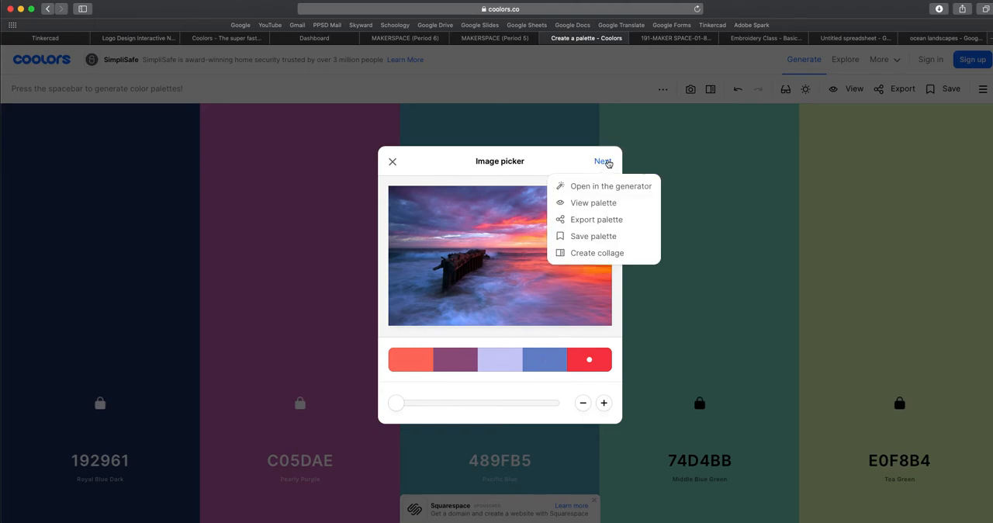
mouse_move(595, 220)
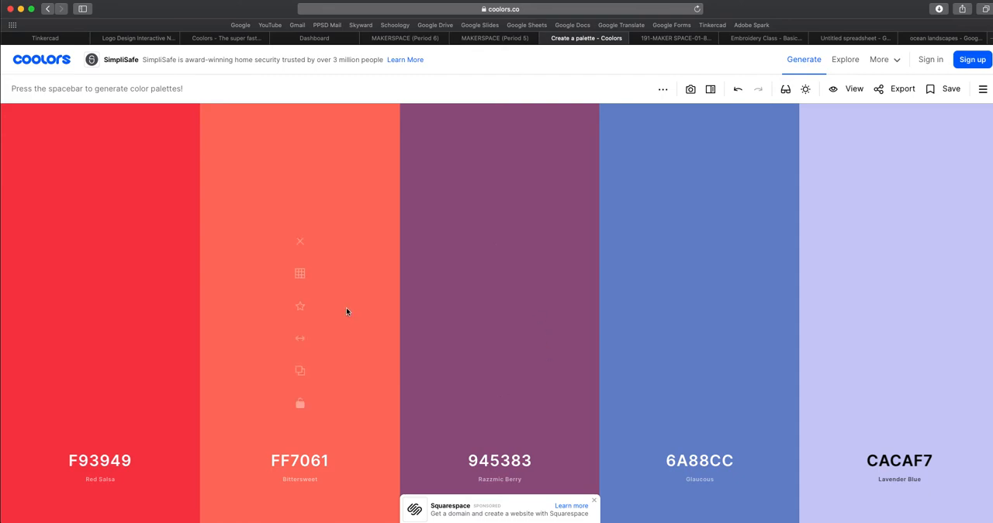
Export the sunset palette F93949 to CACAF7 as an image and return to the lesson slides.
left_click(903, 88)
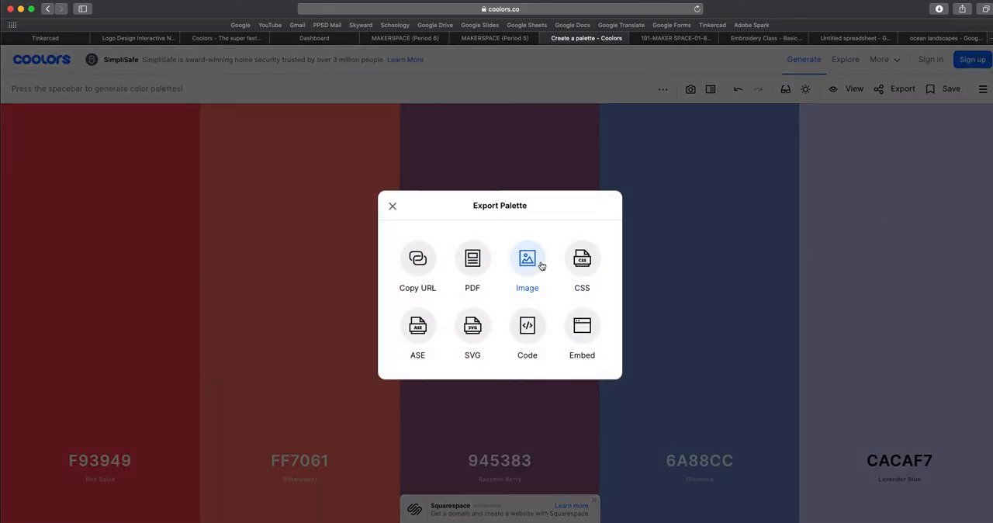
mouse_move(527, 261)
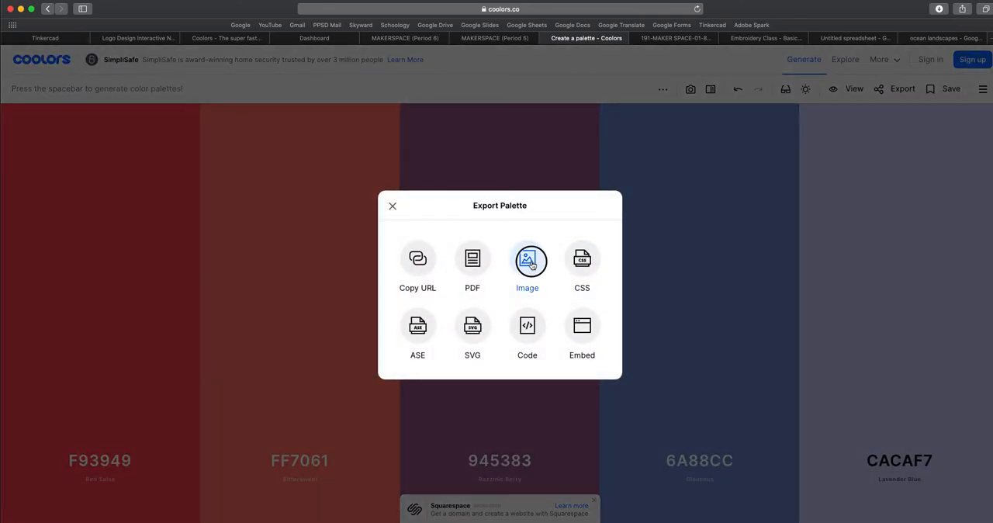
left_click(527, 261)
type("calm/pea")
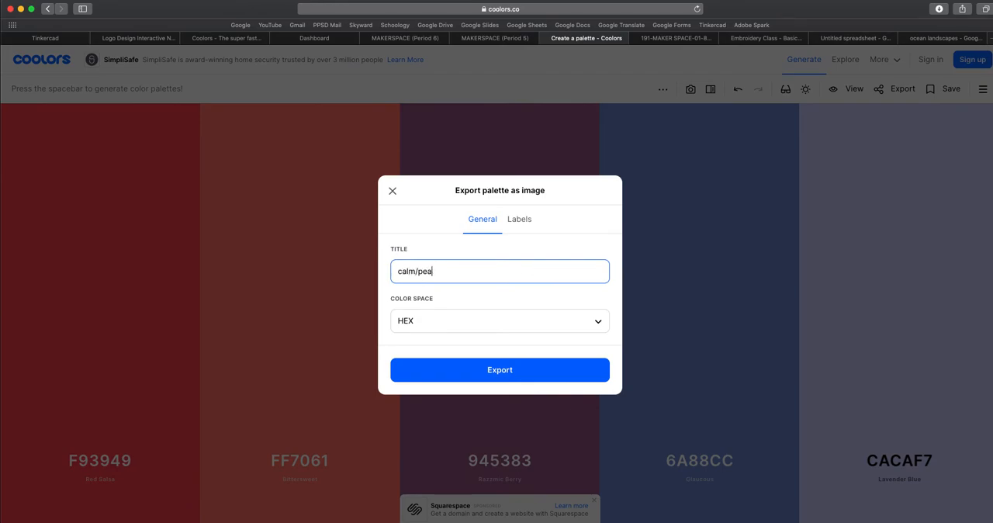
left_click(500, 369)
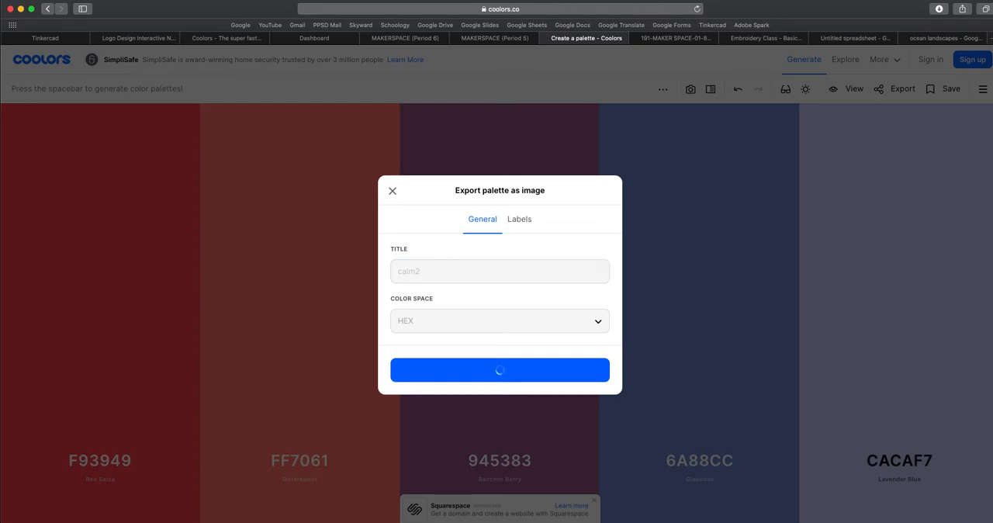
left_click(500, 370)
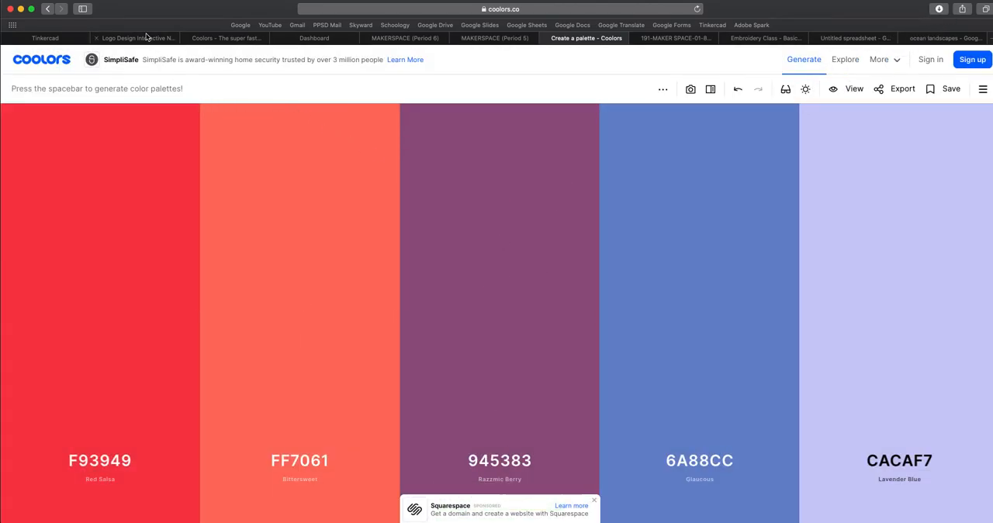
left_click(136, 37)
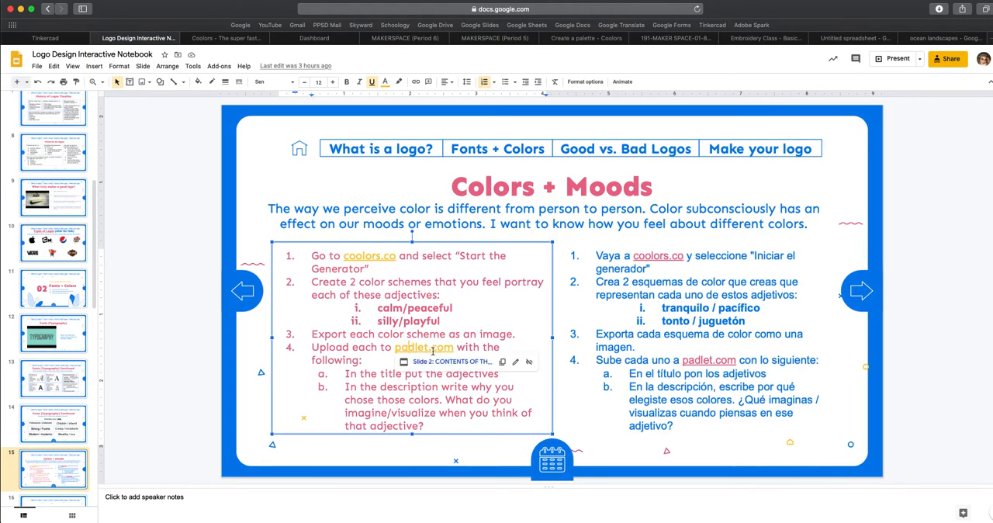
mouse_move(423, 348)
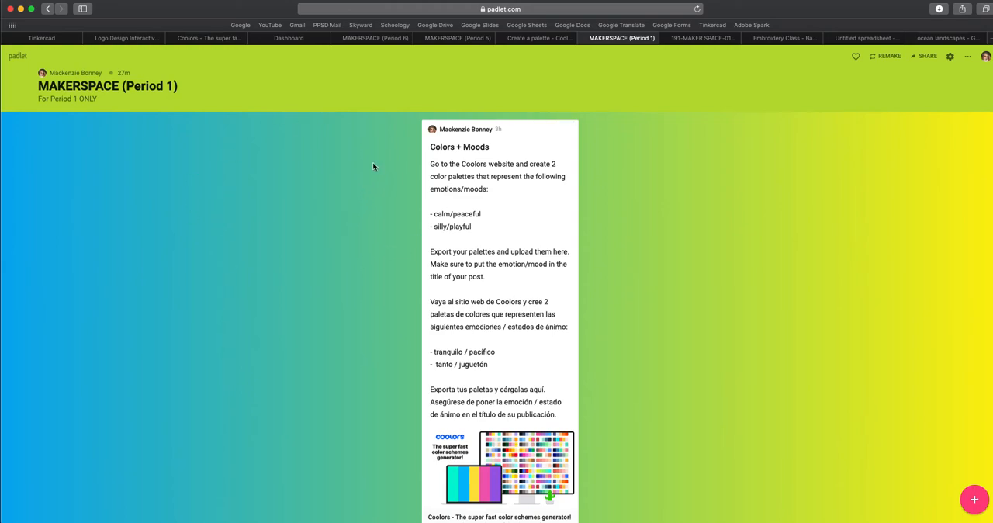
left_click(974, 500)
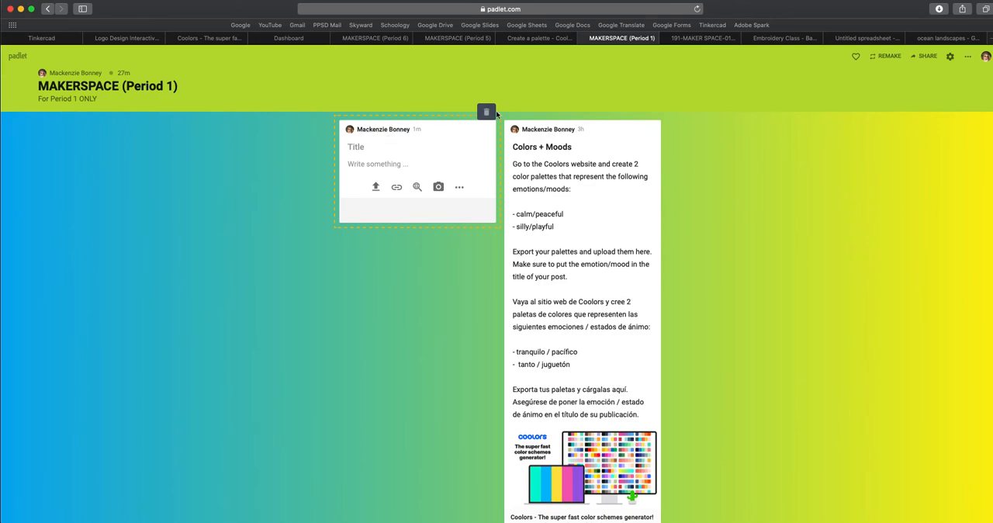
left_click(487, 112)
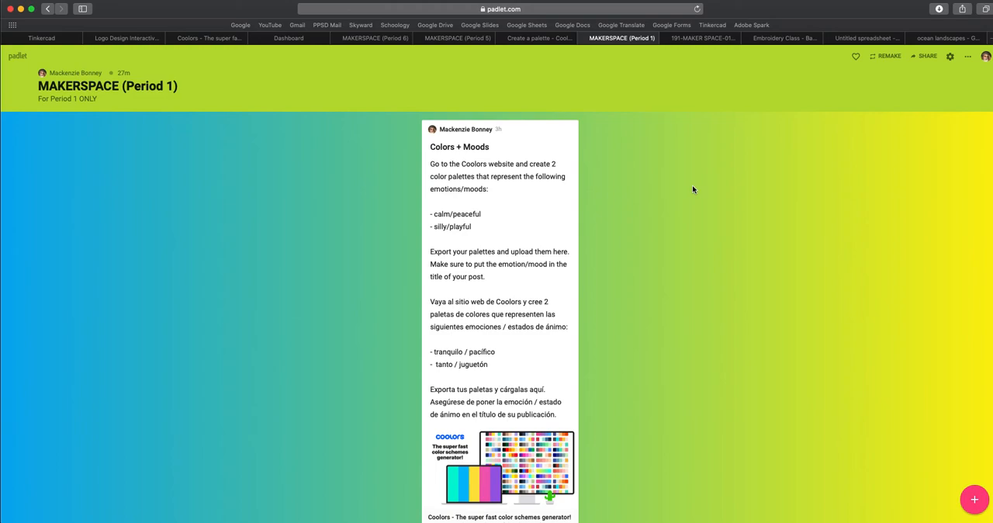
mouse_move(251, 133)
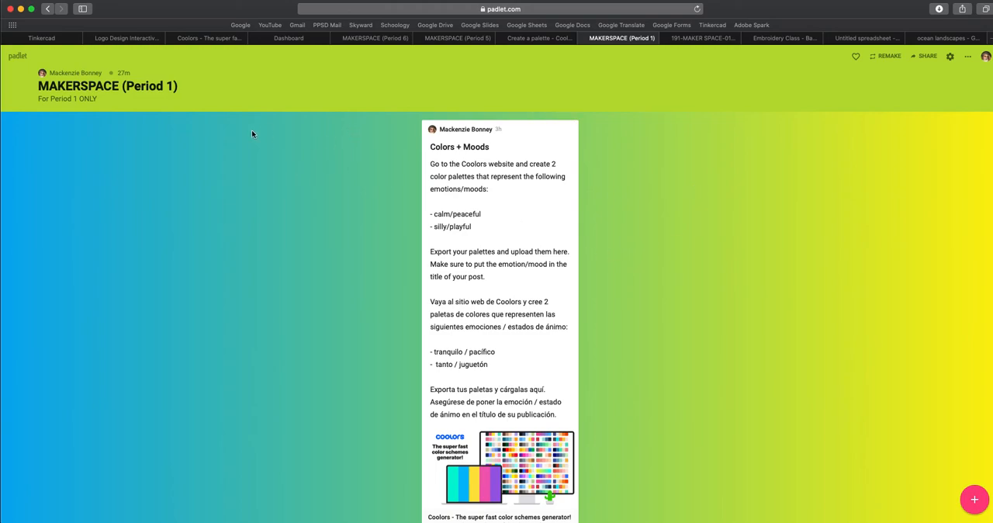
mouse_move(341, 137)
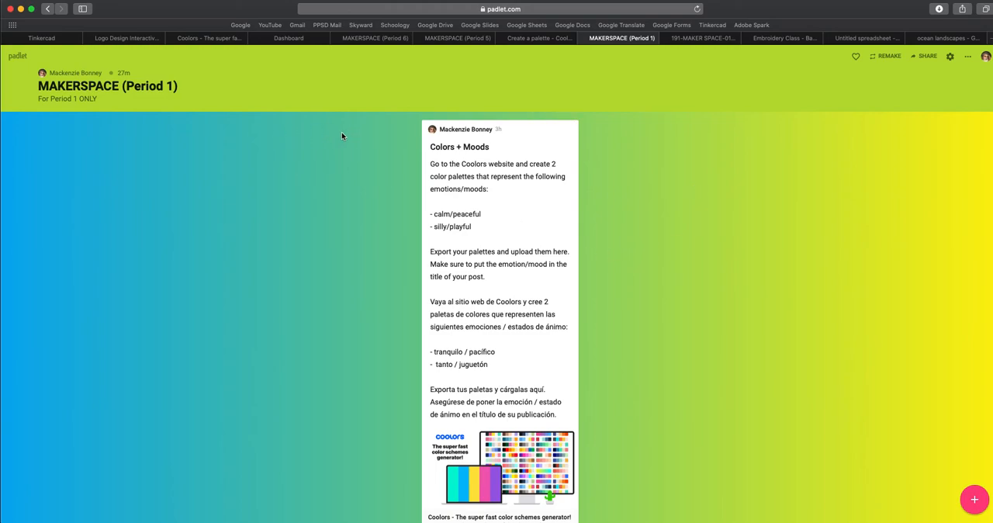
mouse_move(332, 133)
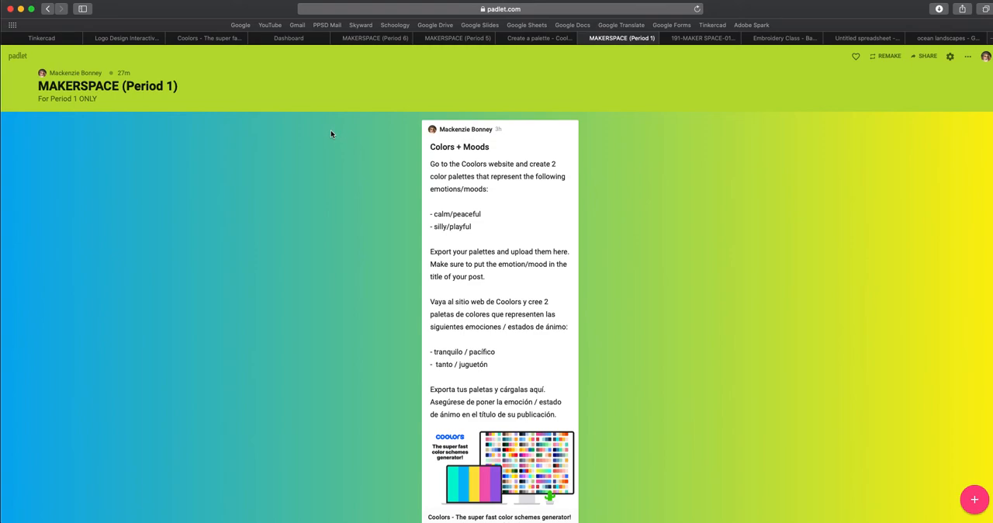
left_click(987, 56)
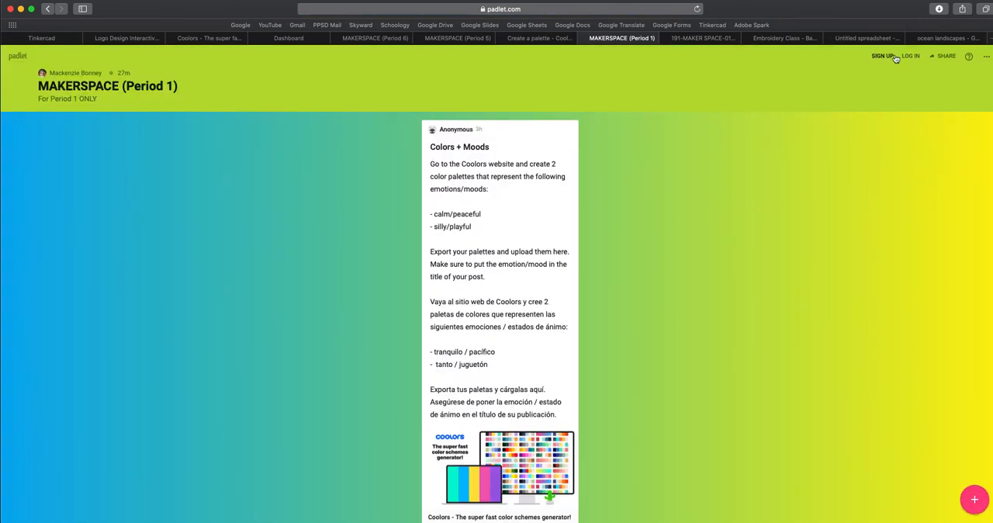
Sign in to Padlet with the school Google account to reach MAKERSPACE (Period 1).
left_click(881, 56)
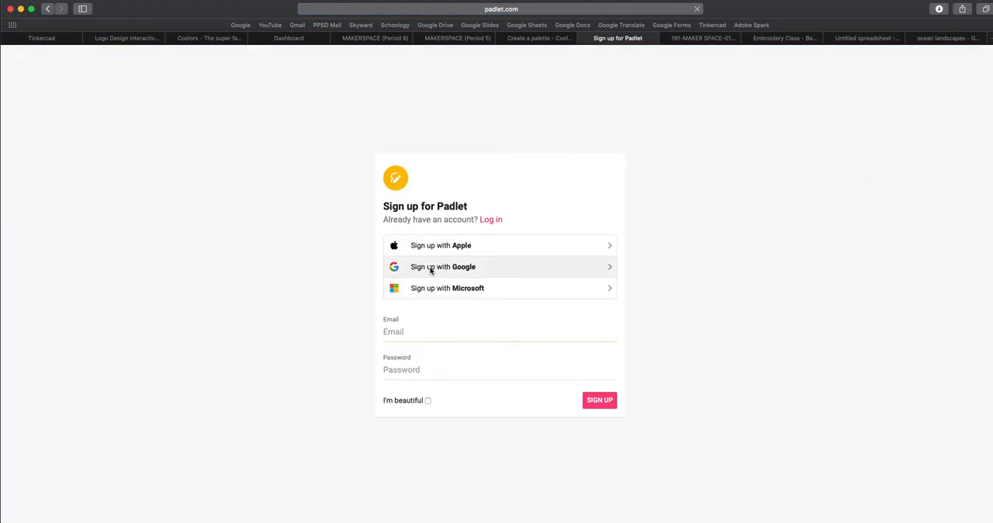
left_click(442, 267)
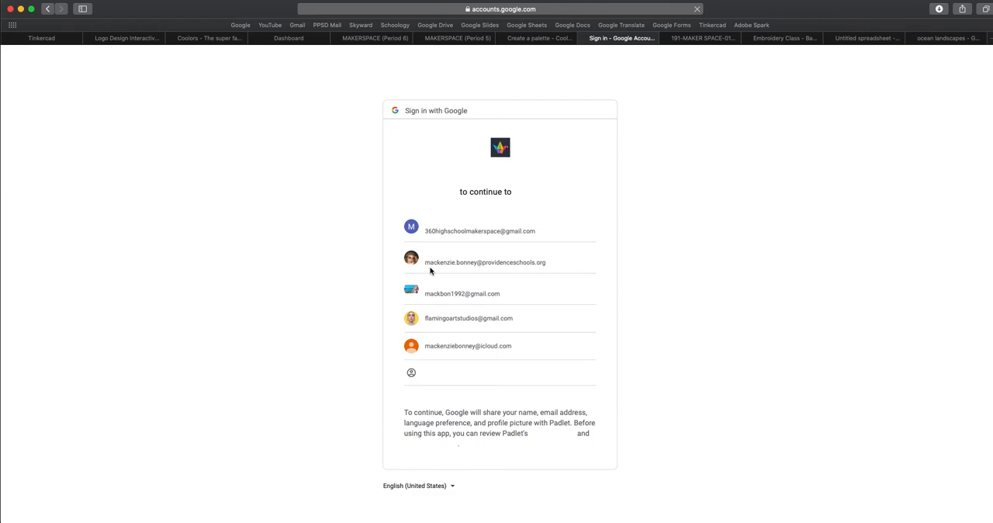
left_click(484, 257)
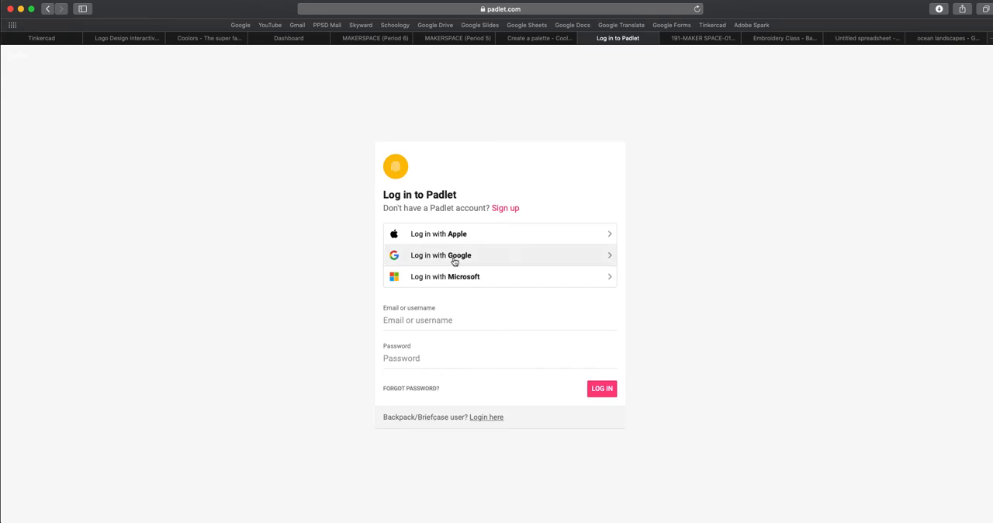
left_click(441, 255)
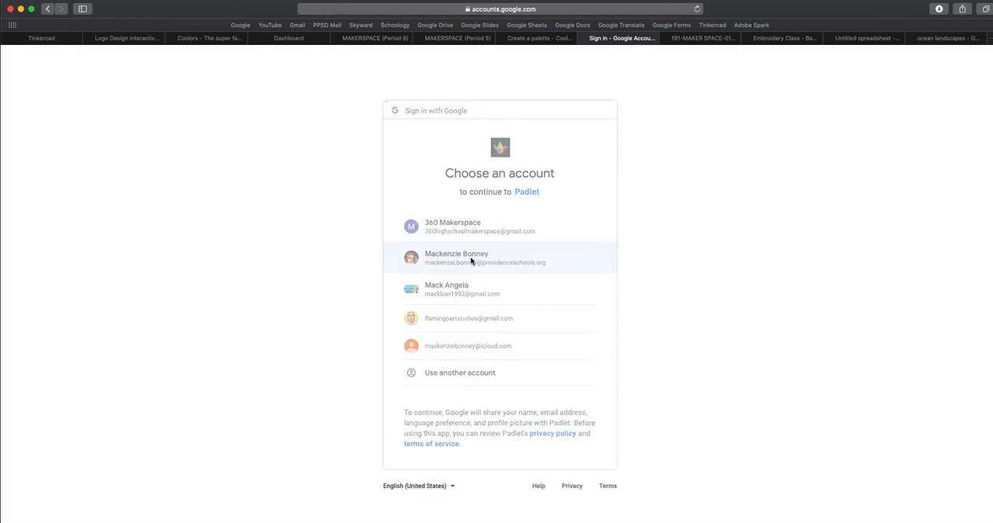
left_click(456, 257)
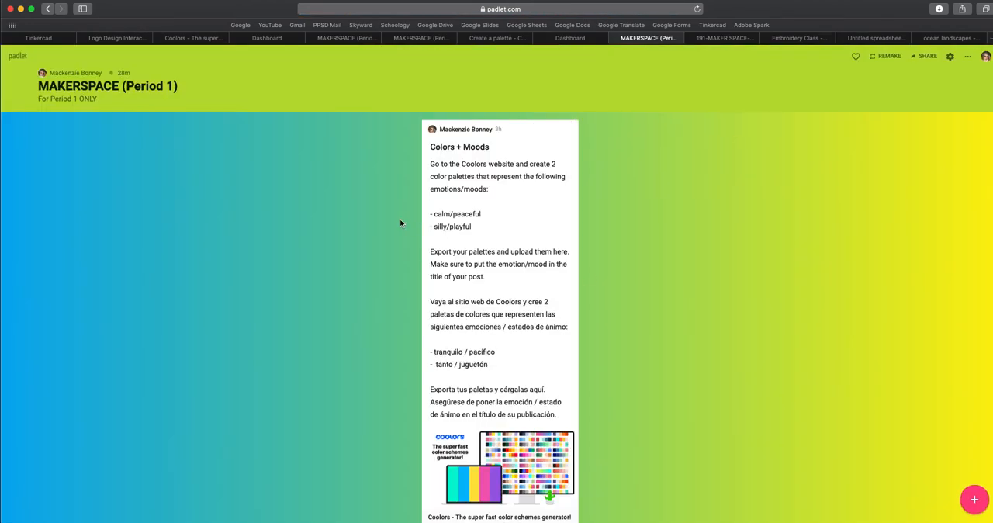
mouse_move(298, 219)
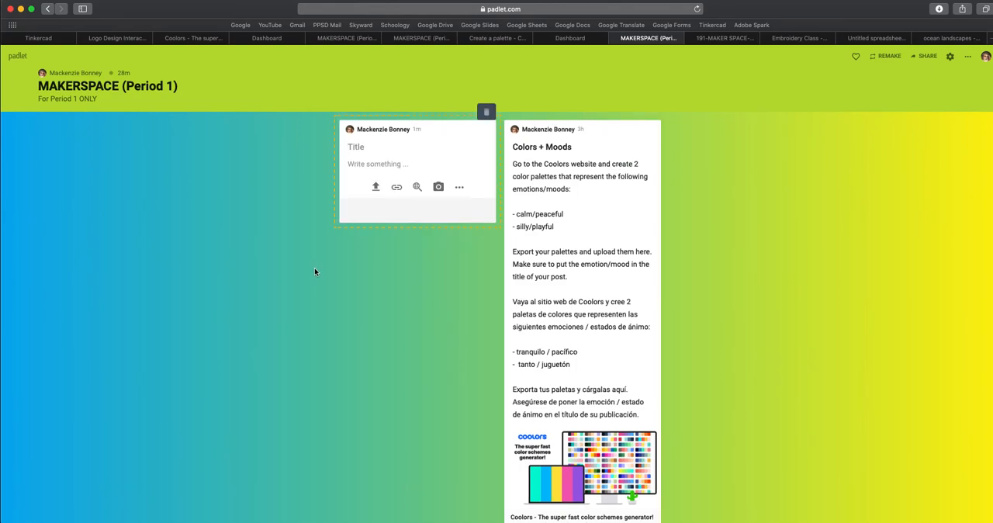
Draft a new Padlet post titled 'Calm/Peaceful', then go check the Logo Design notebook slides.
left_click(487, 112)
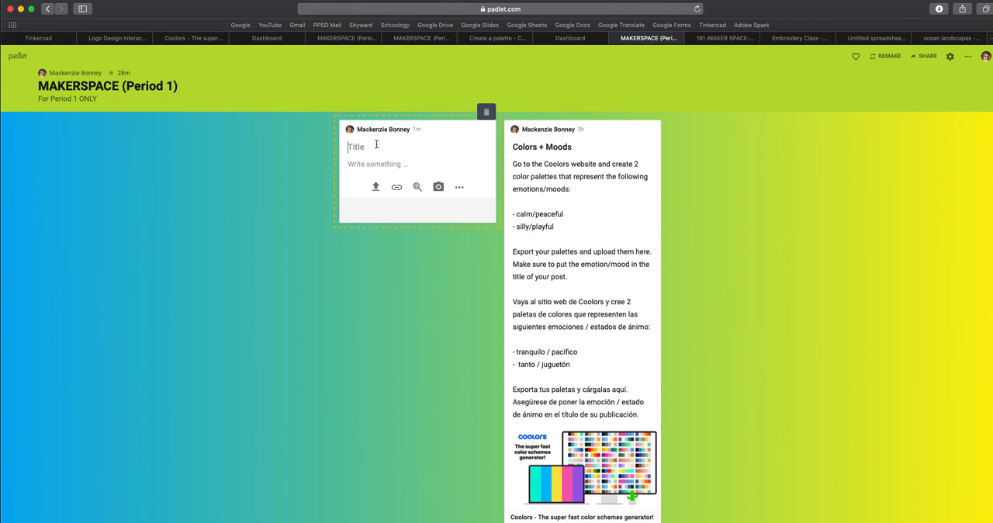
type("Calm/")
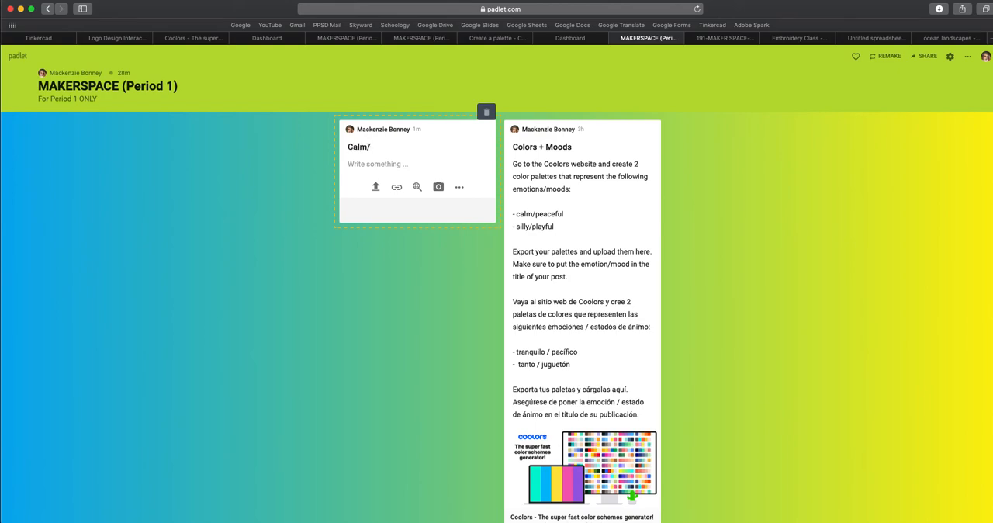
type("Peaceful")
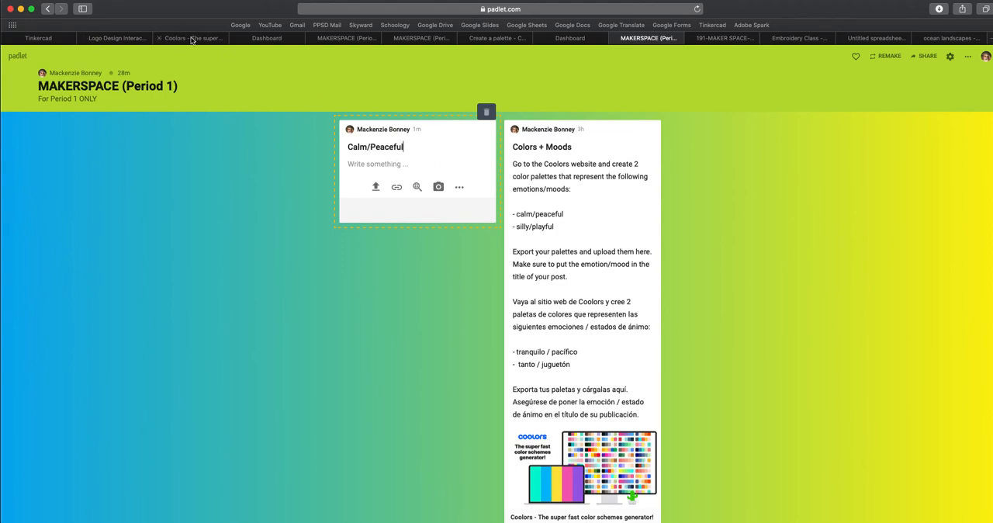
left_click(117, 37)
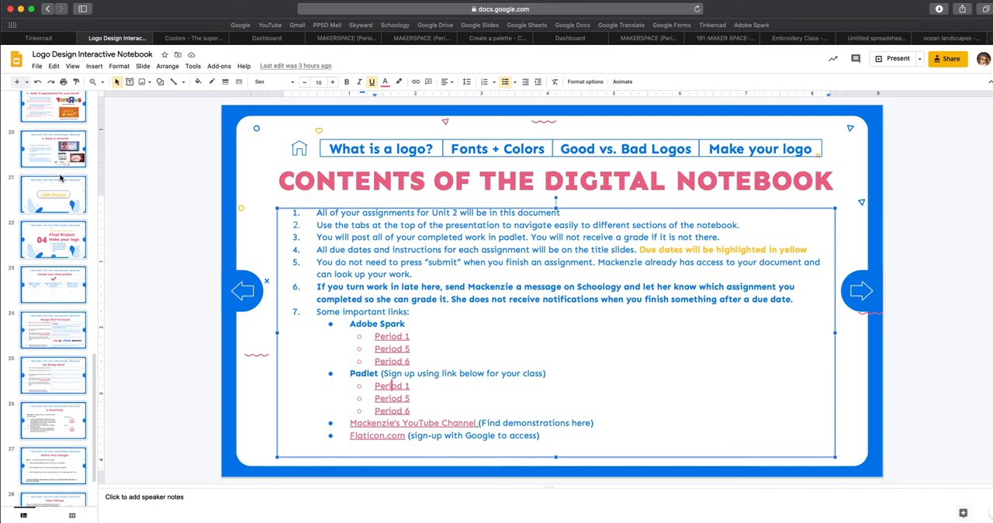
Review the Colors + Moods slide, highlighting the instruction about writing a description.
left_click(53, 163)
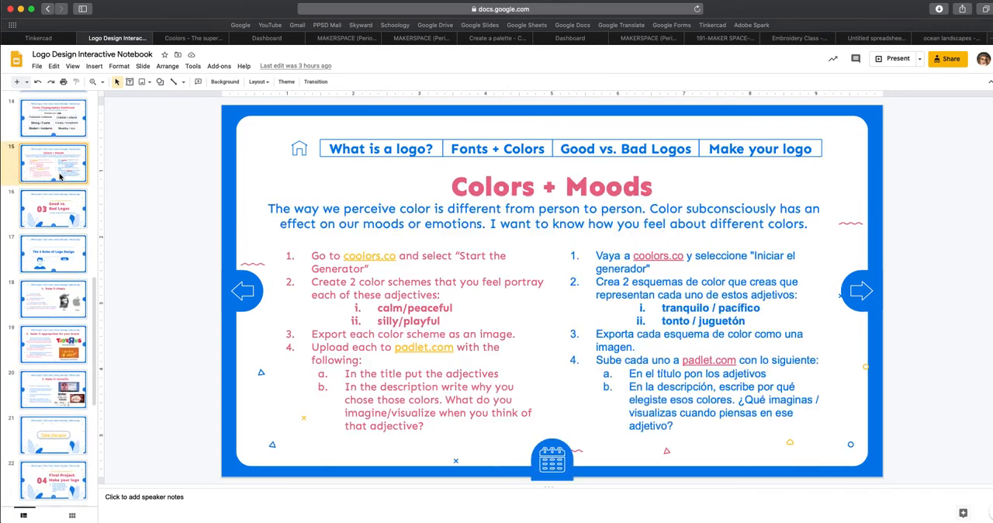
mouse_move(348, 381)
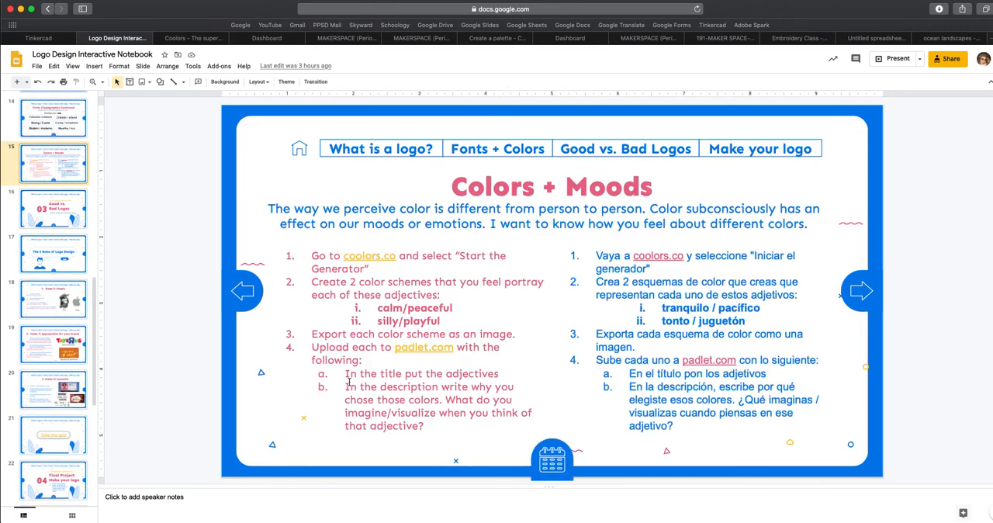
left_click(360, 386)
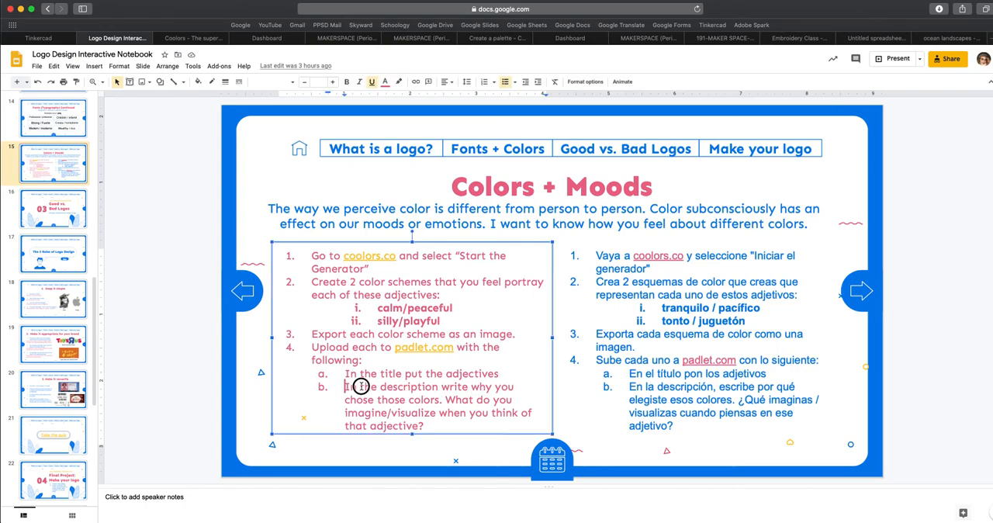
left_click_drag(344, 386, 425, 425)
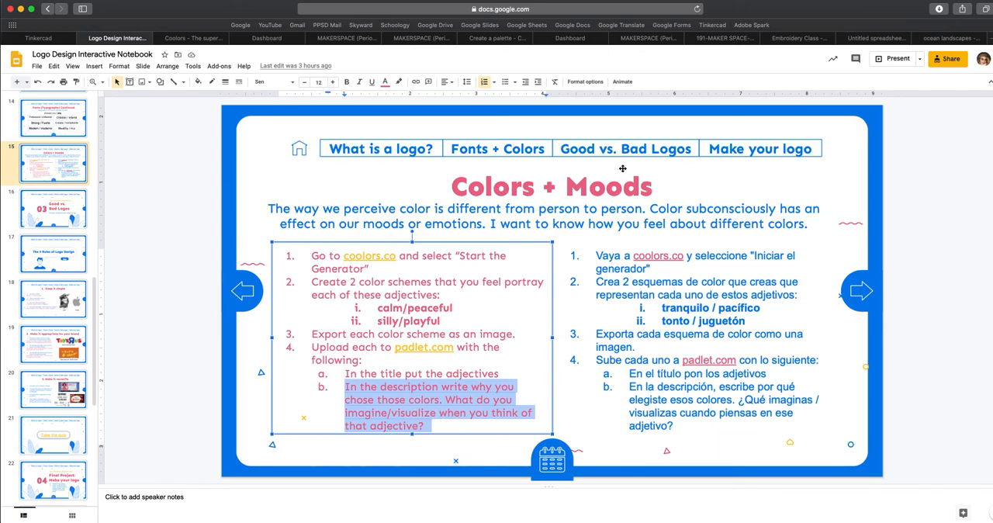
mouse_move(357, 58)
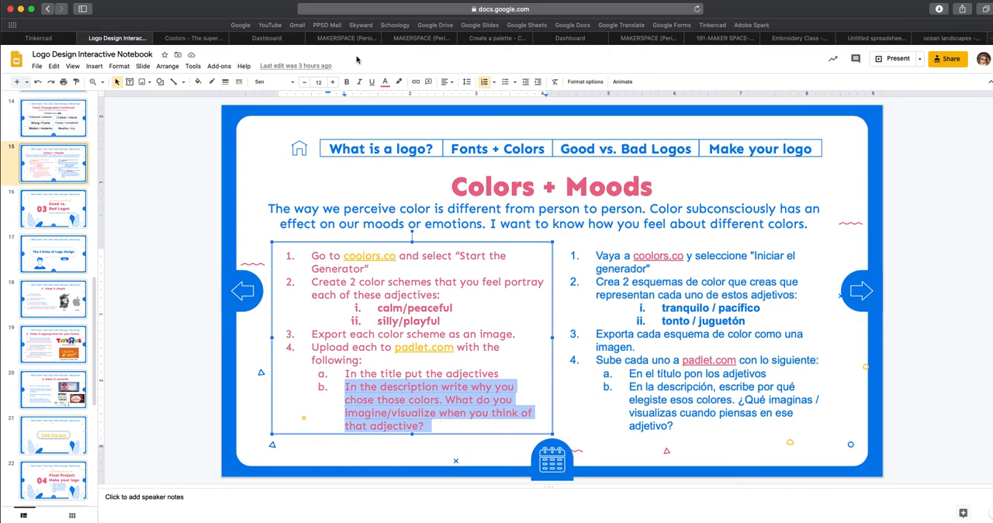
Return to the MAKERSPACE (Period 1) Padlet board with the Calm/Peaceful draft.
left_click(422, 38)
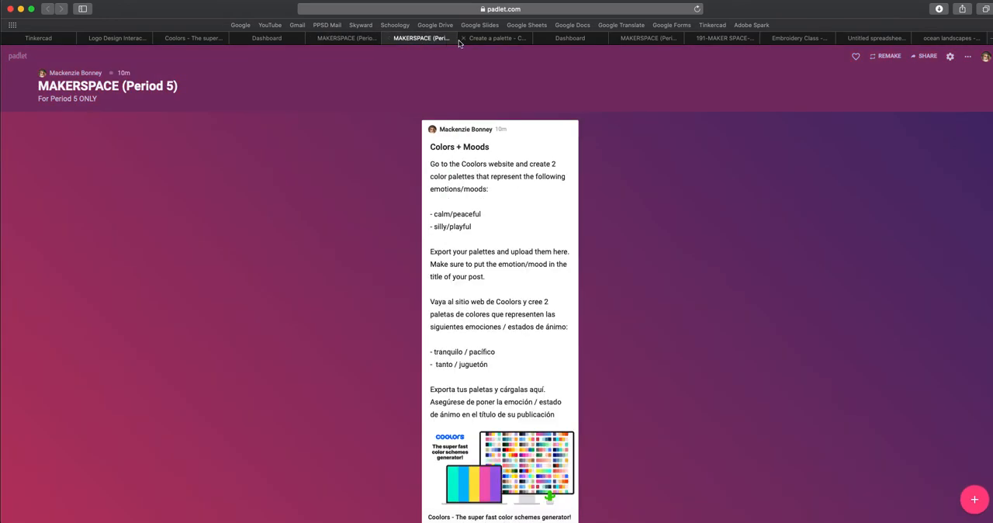
left_click(648, 38)
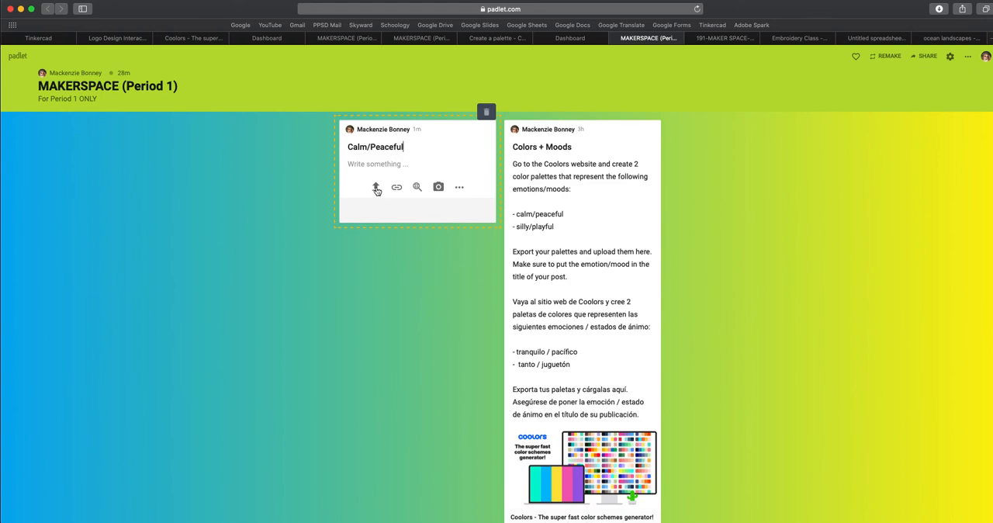
Attach the calm palette PNG from Downloads to the Calm/Peaceful draft.
left_click(376, 188)
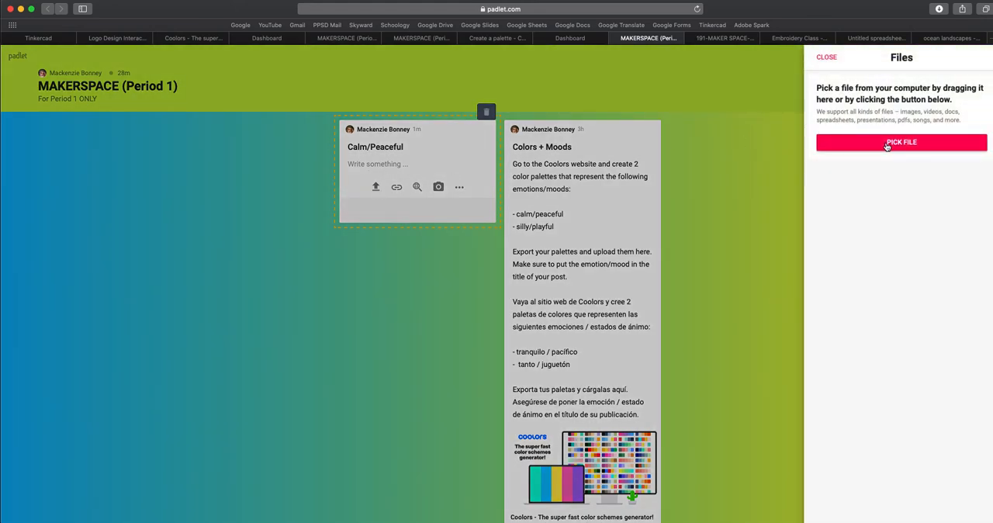
left_click(900, 142)
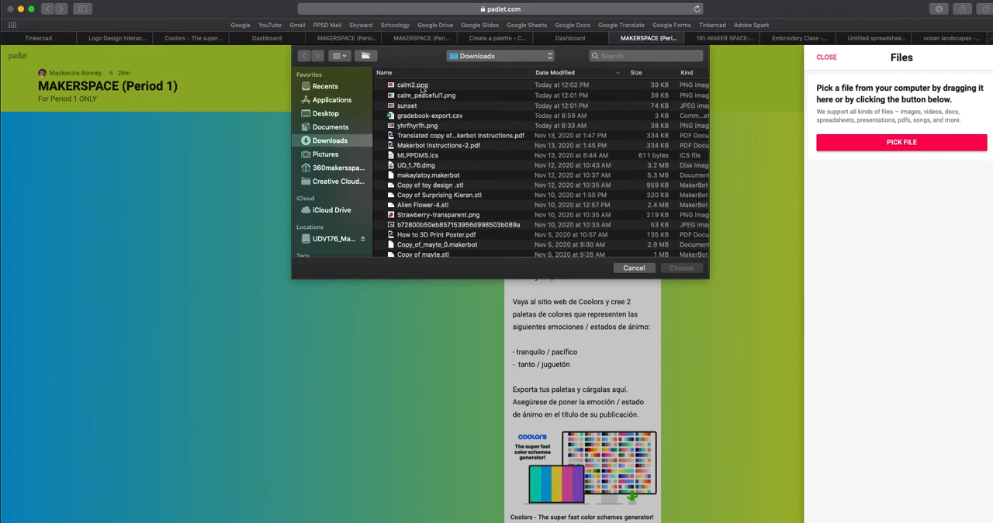
left_click(425, 94)
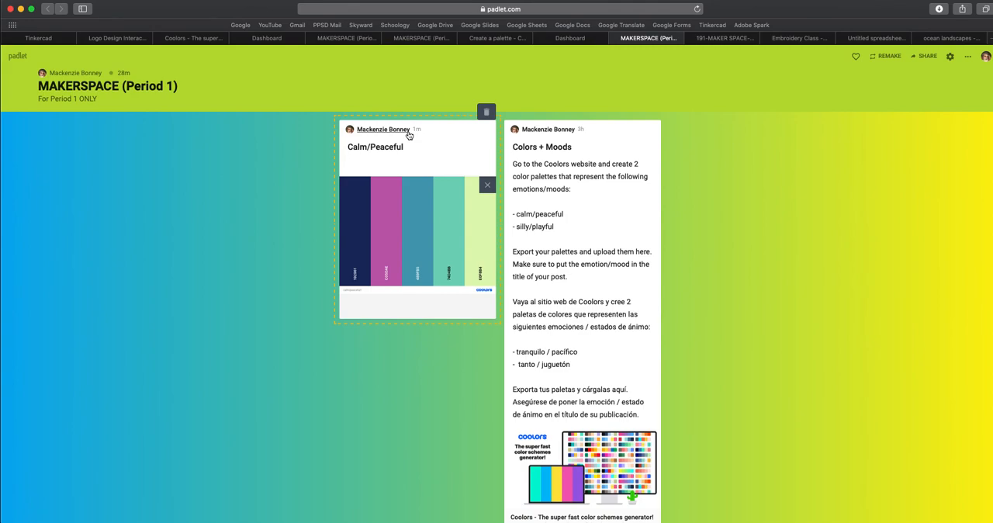
Describe the post: 'I chose to use colors that are... beach landscape because that is where I feel most peaceful', and publish.
type("I chose to")
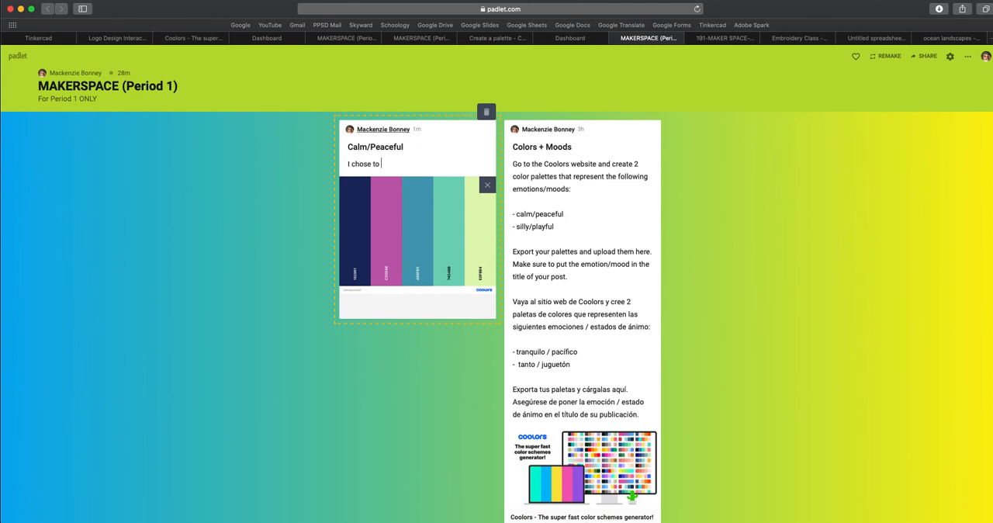
type("use colors that")
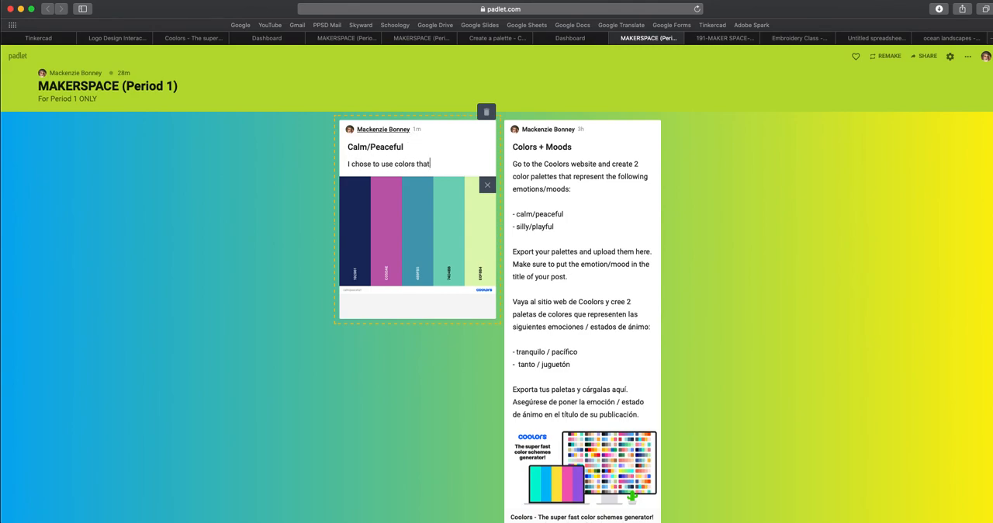
type("are from an ocean or")
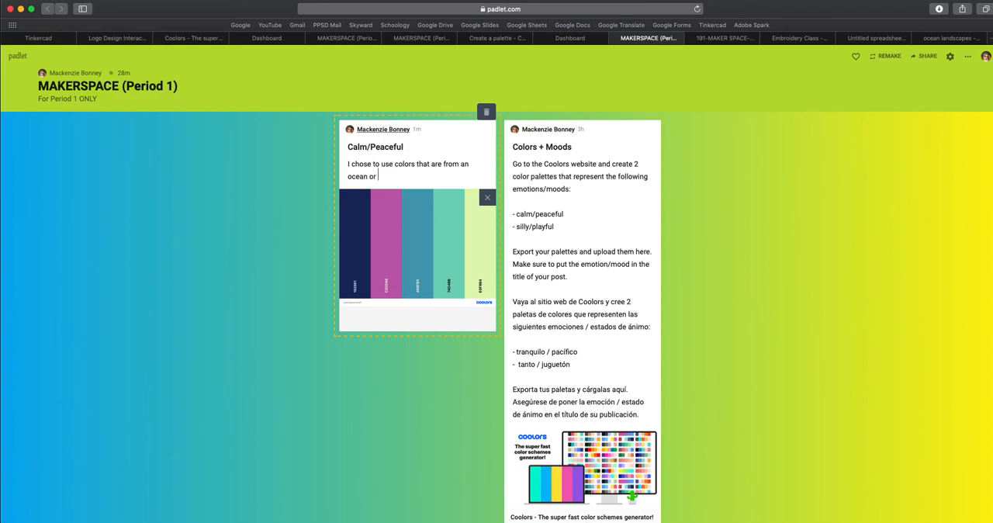
type("beach landscape")
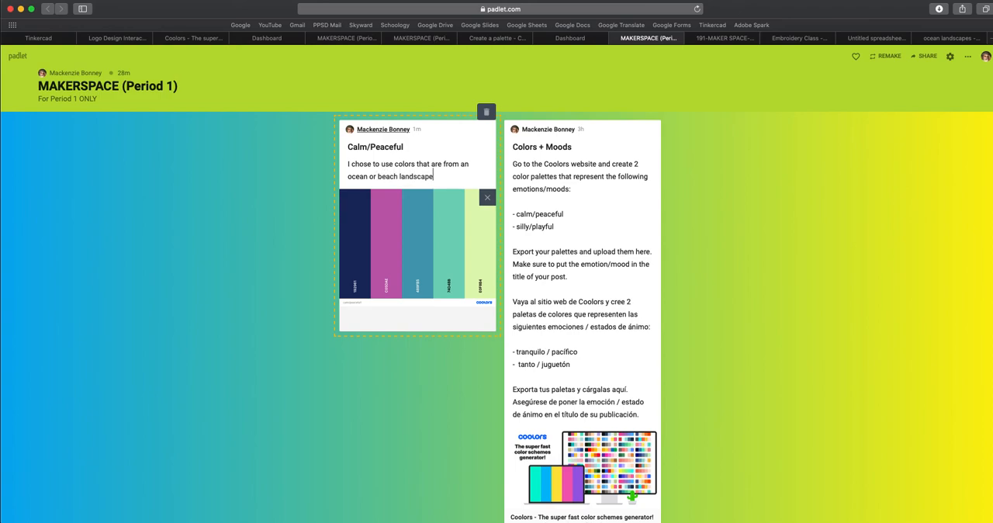
type("because that is")
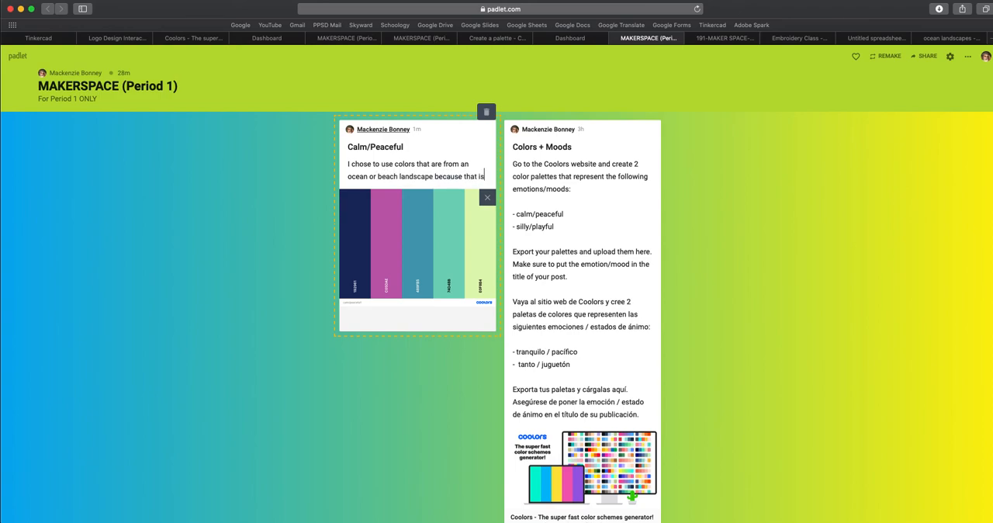
type("where I fe")
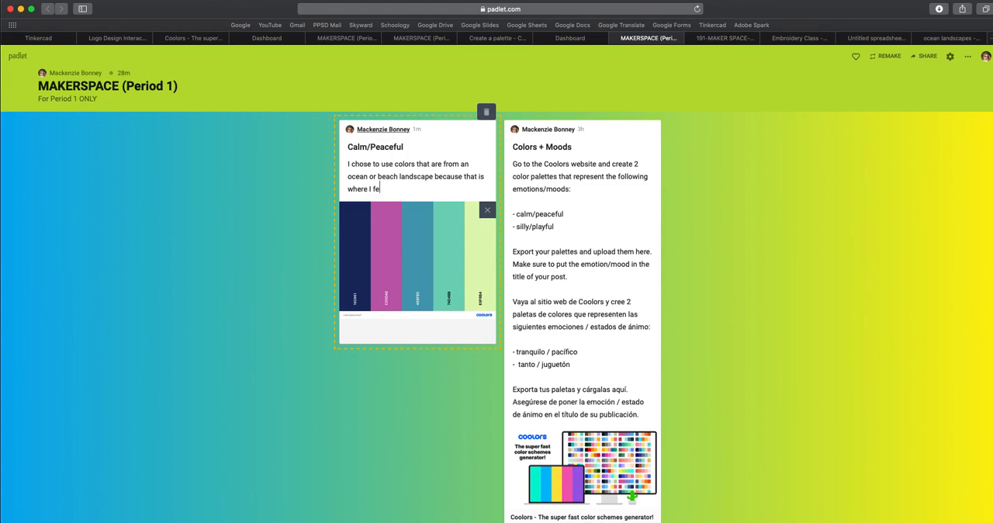
type("el most peaceful")
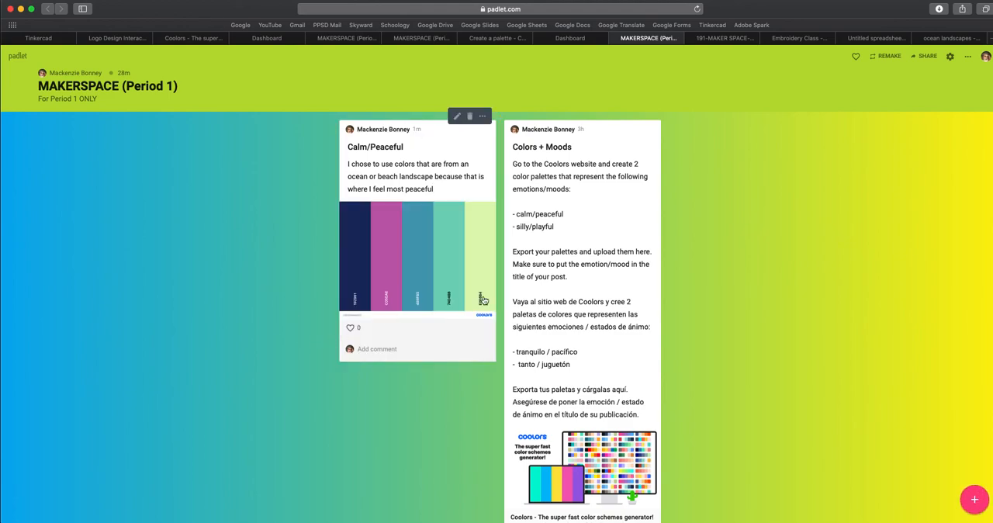
mouse_move(214, 254)
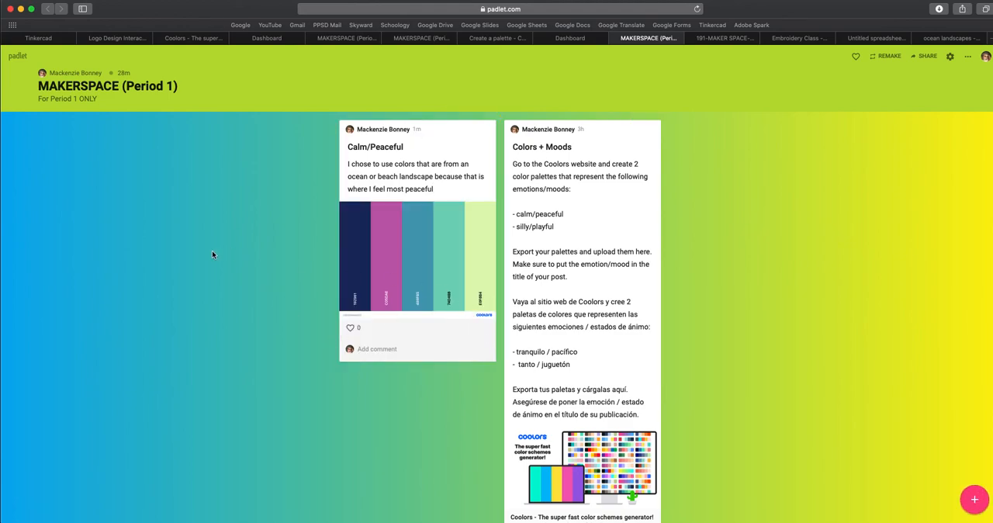
mouse_move(235, 280)
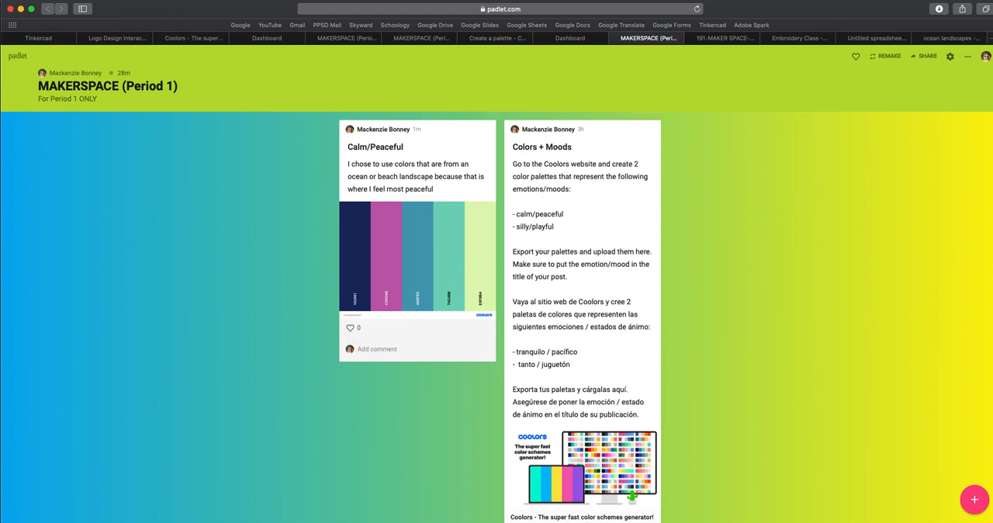
mouse_move(304, 236)
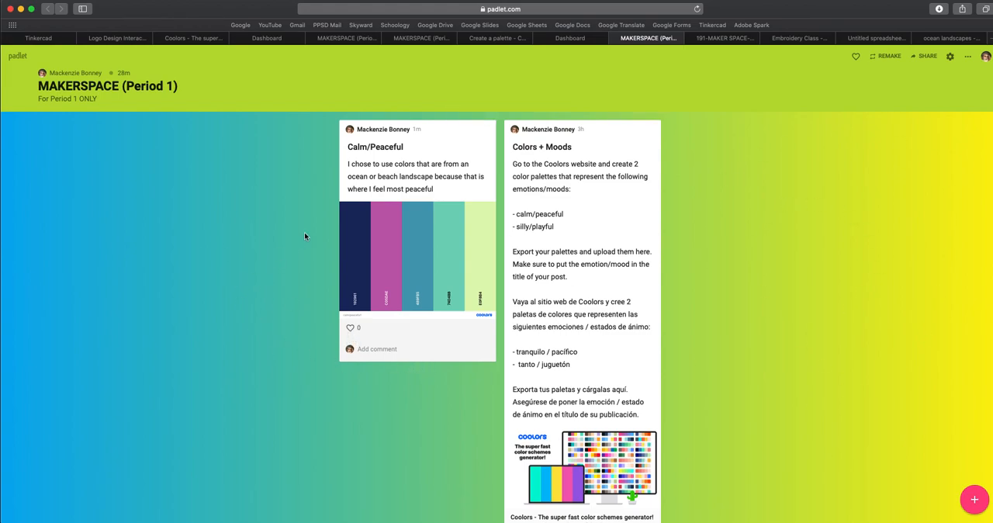
mouse_move(466, 348)
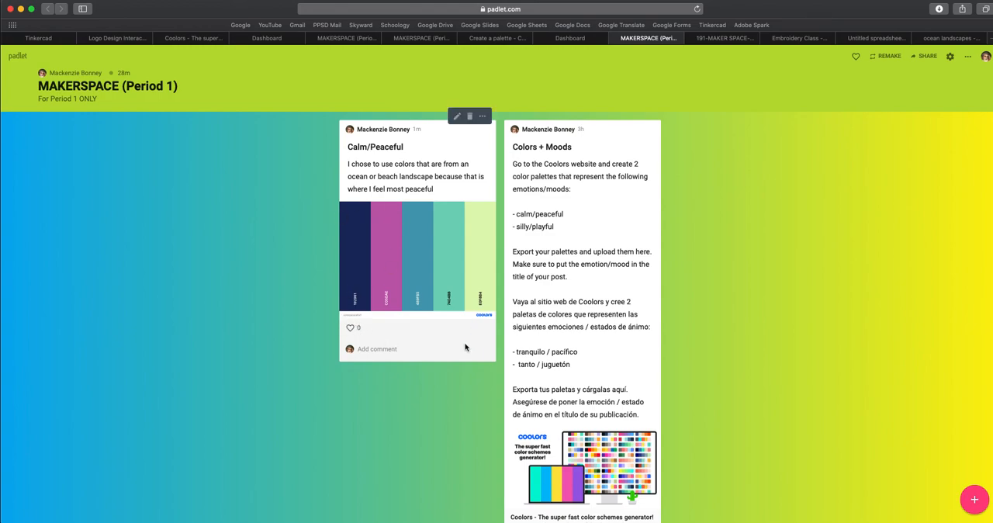
mouse_move(384, 261)
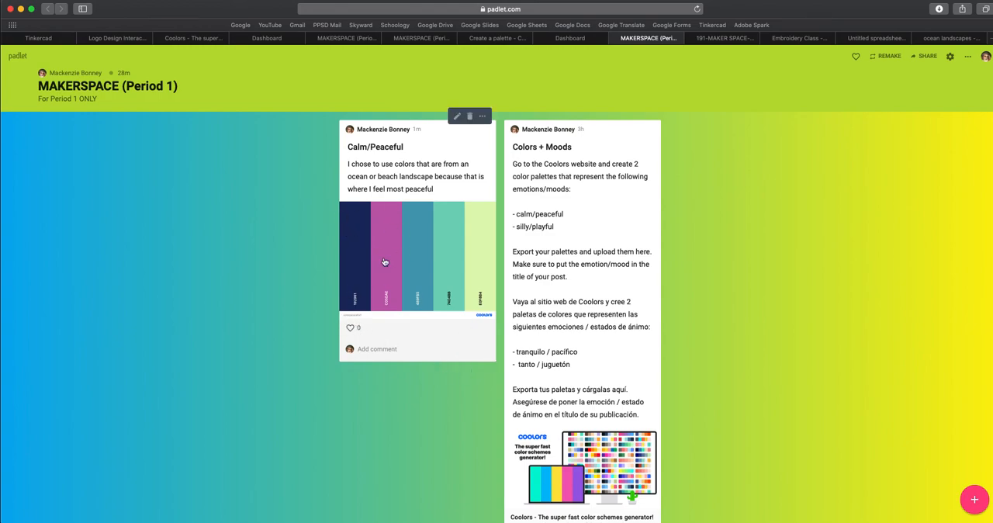
mouse_move(428, 239)
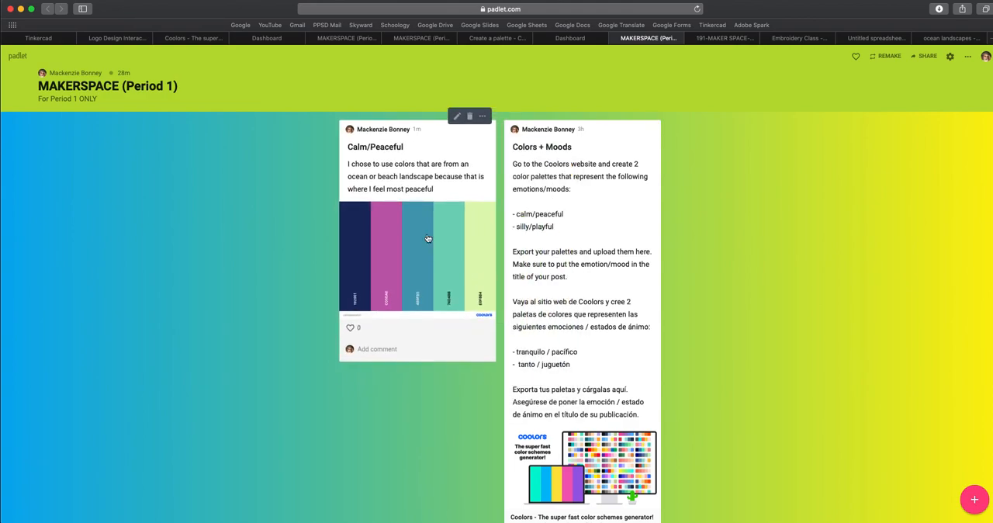
mouse_move(214, 84)
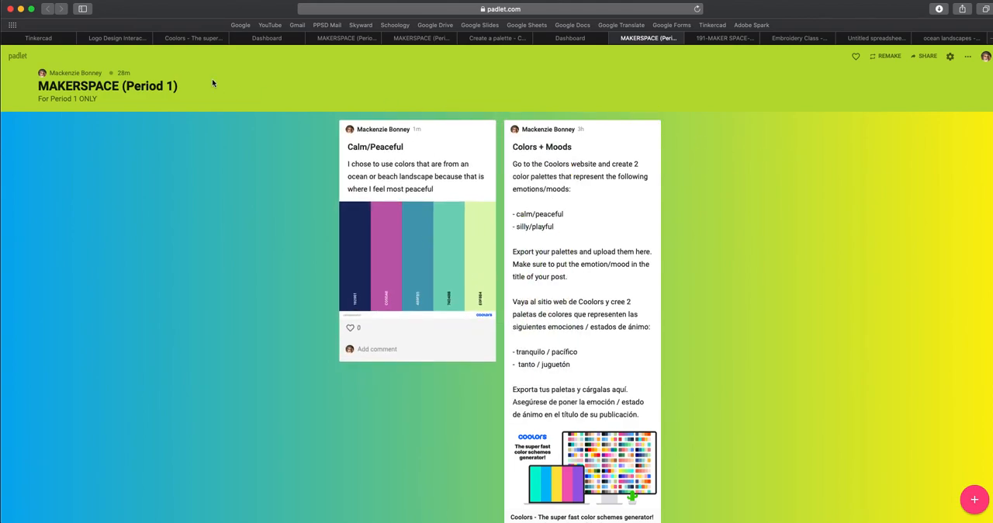